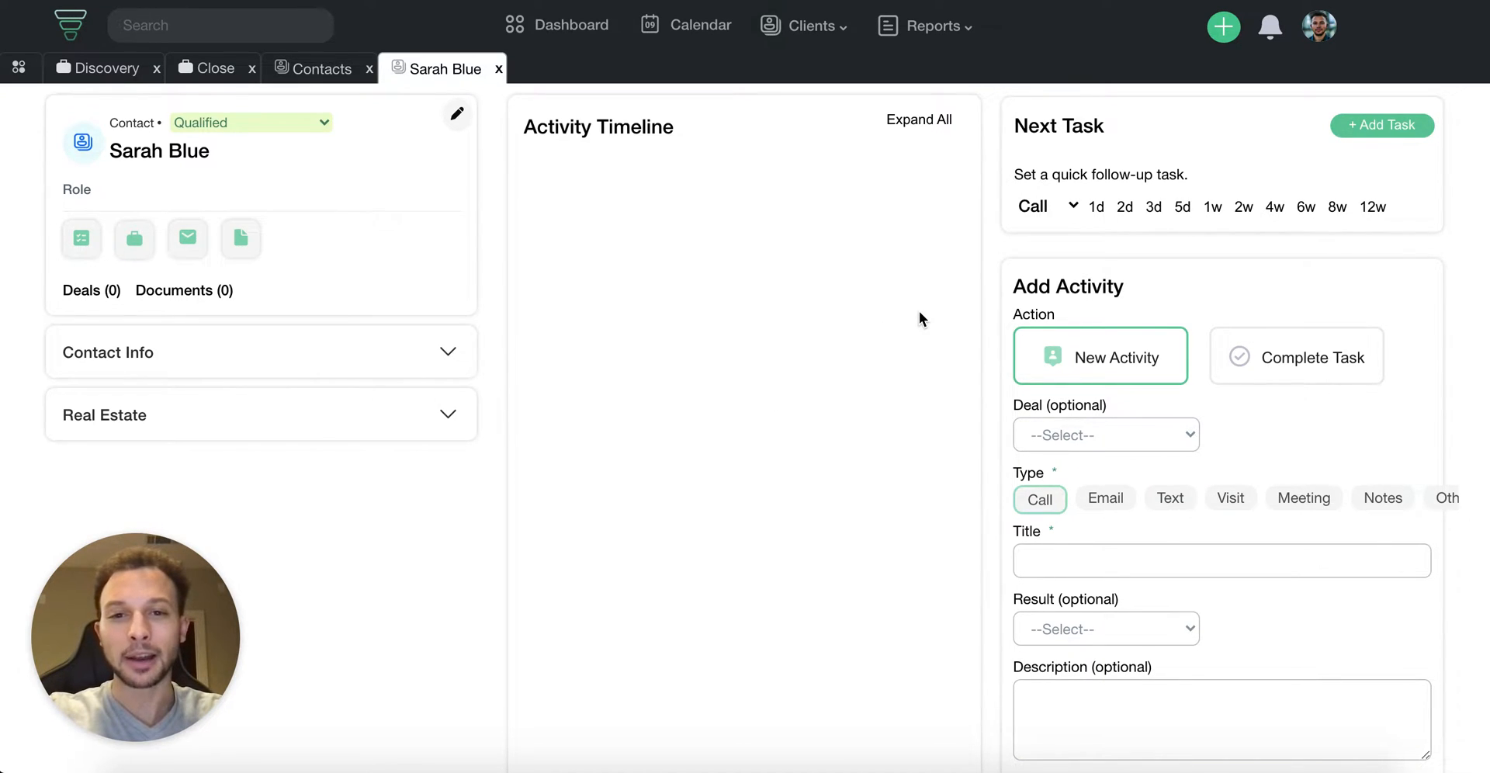
mouse_move(454, 314)
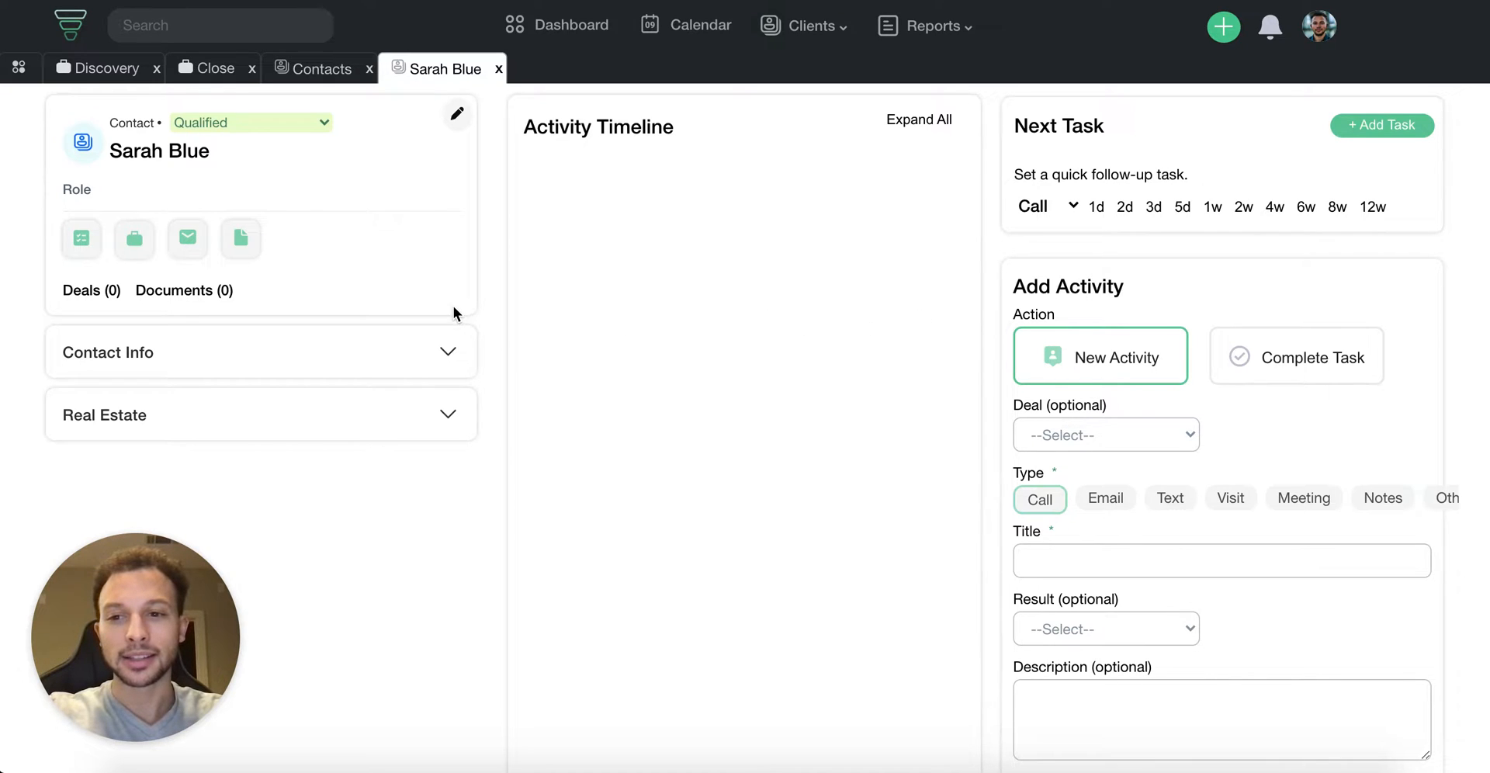
mouse_move(193, 254)
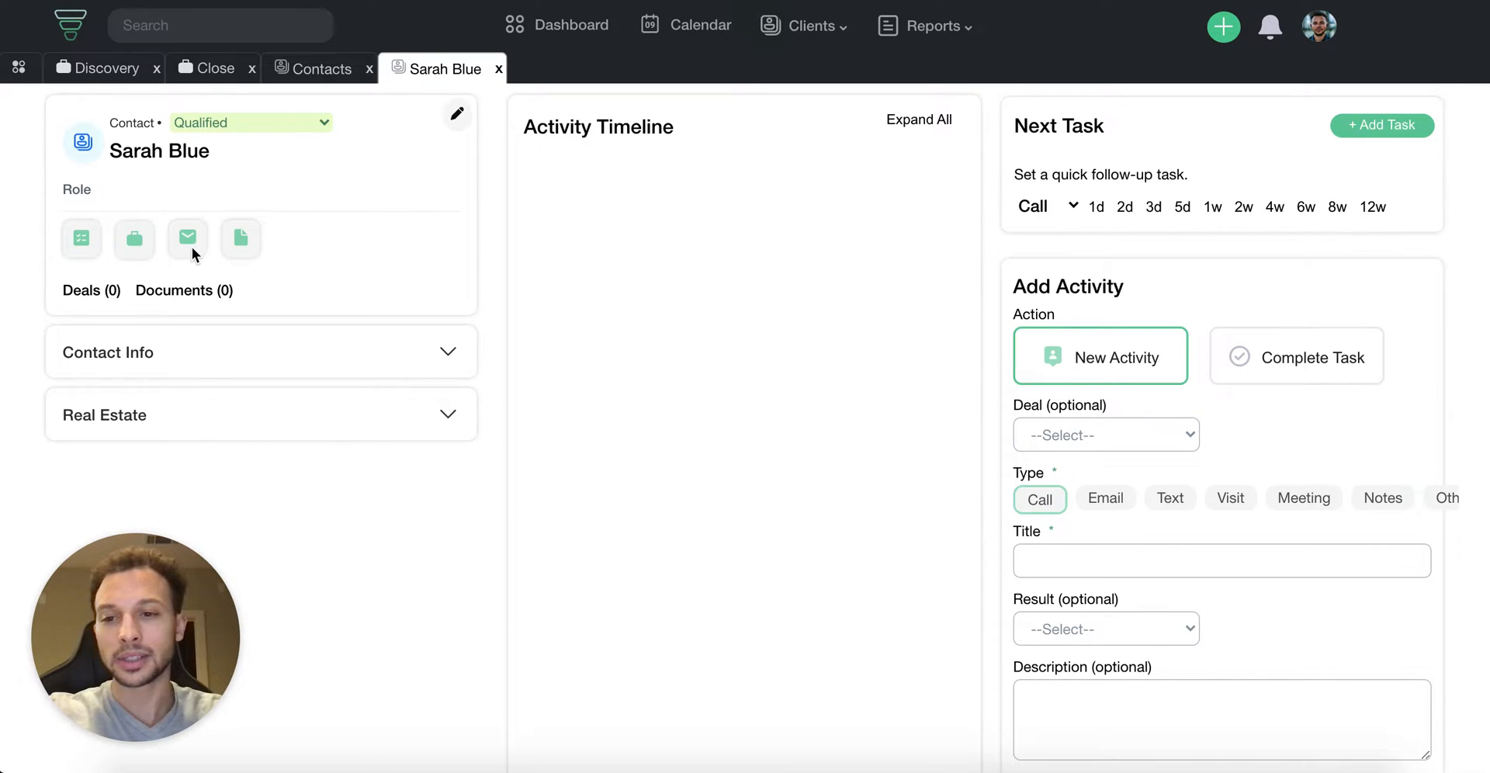
mouse_move(187, 237)
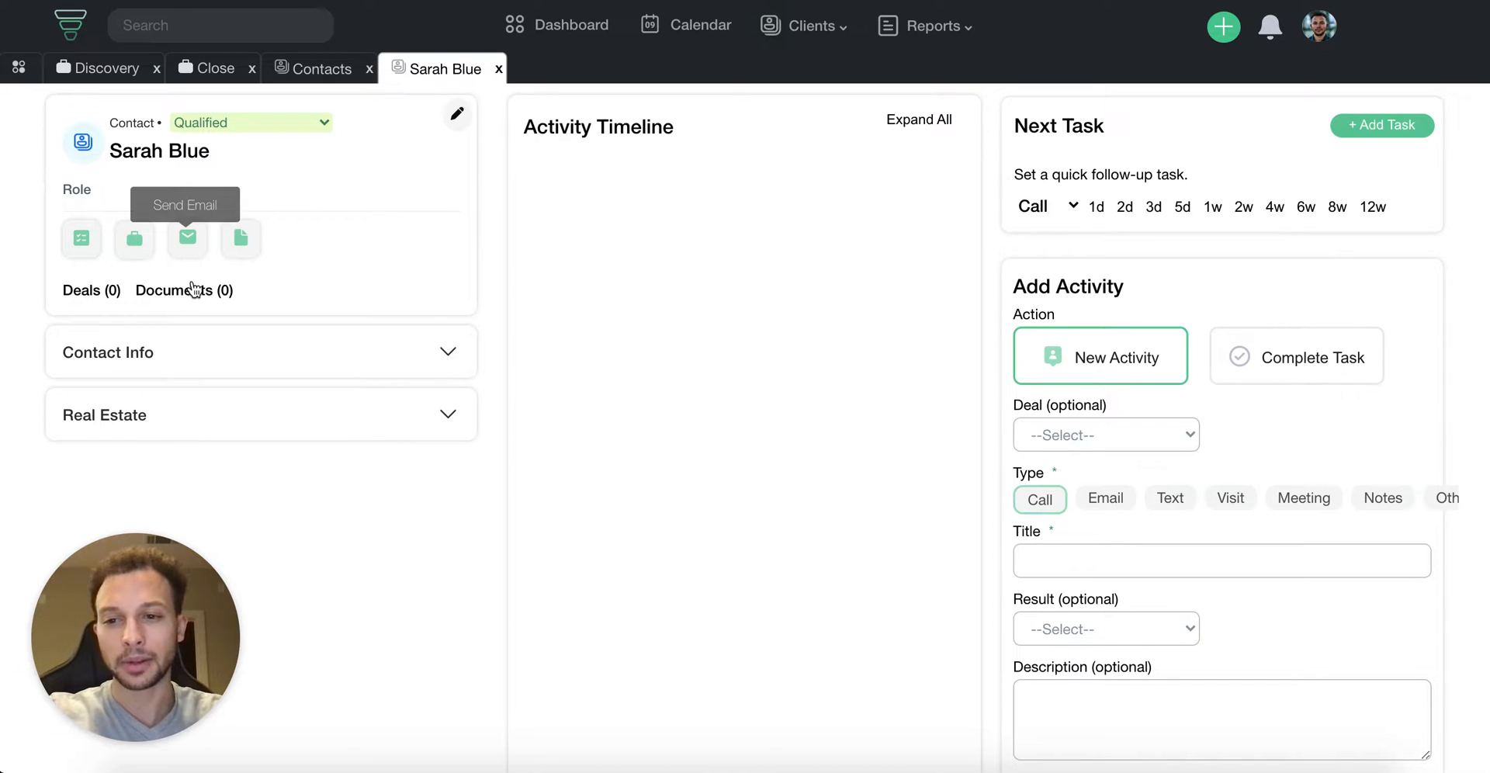
left_click(187, 239)
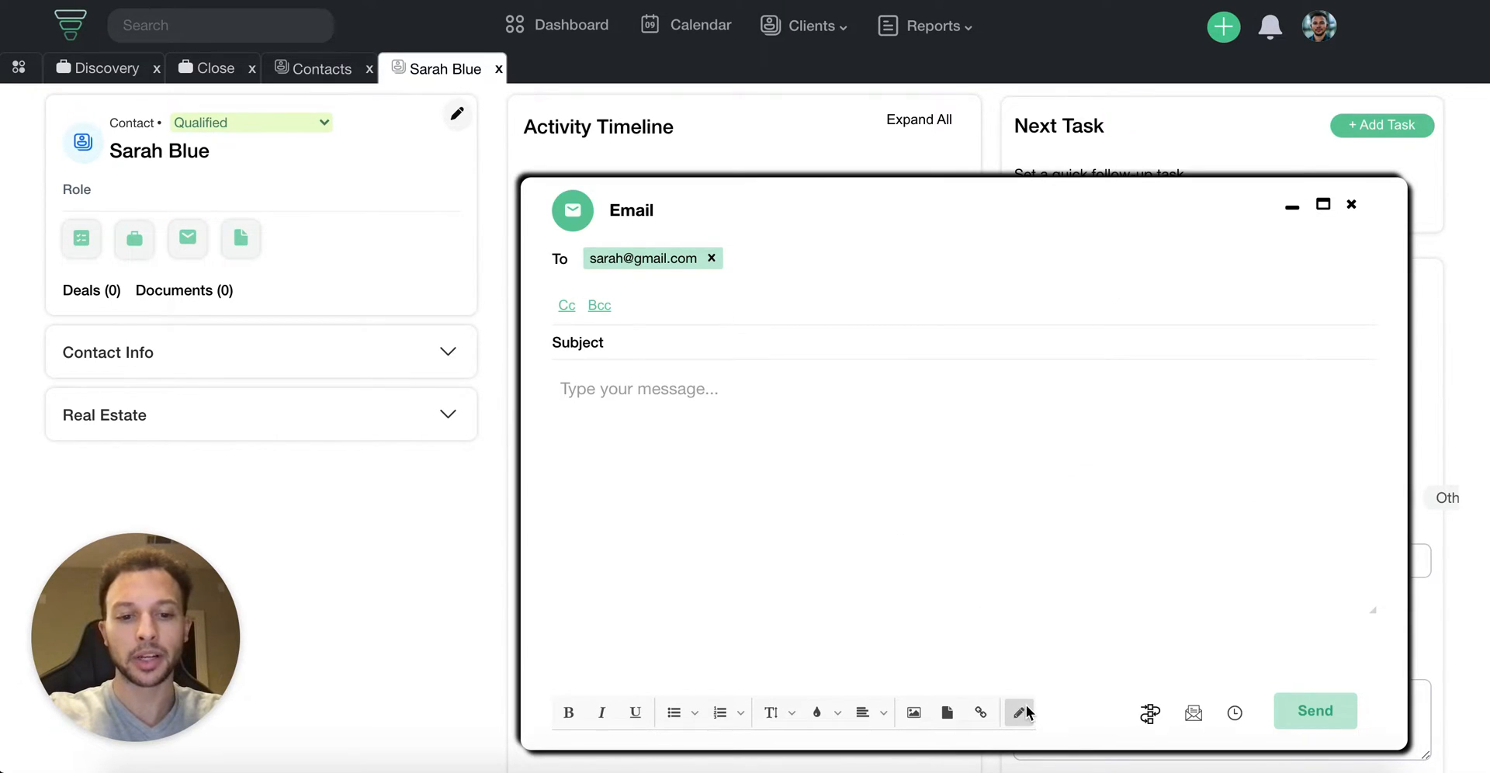
left_click(1017, 713)
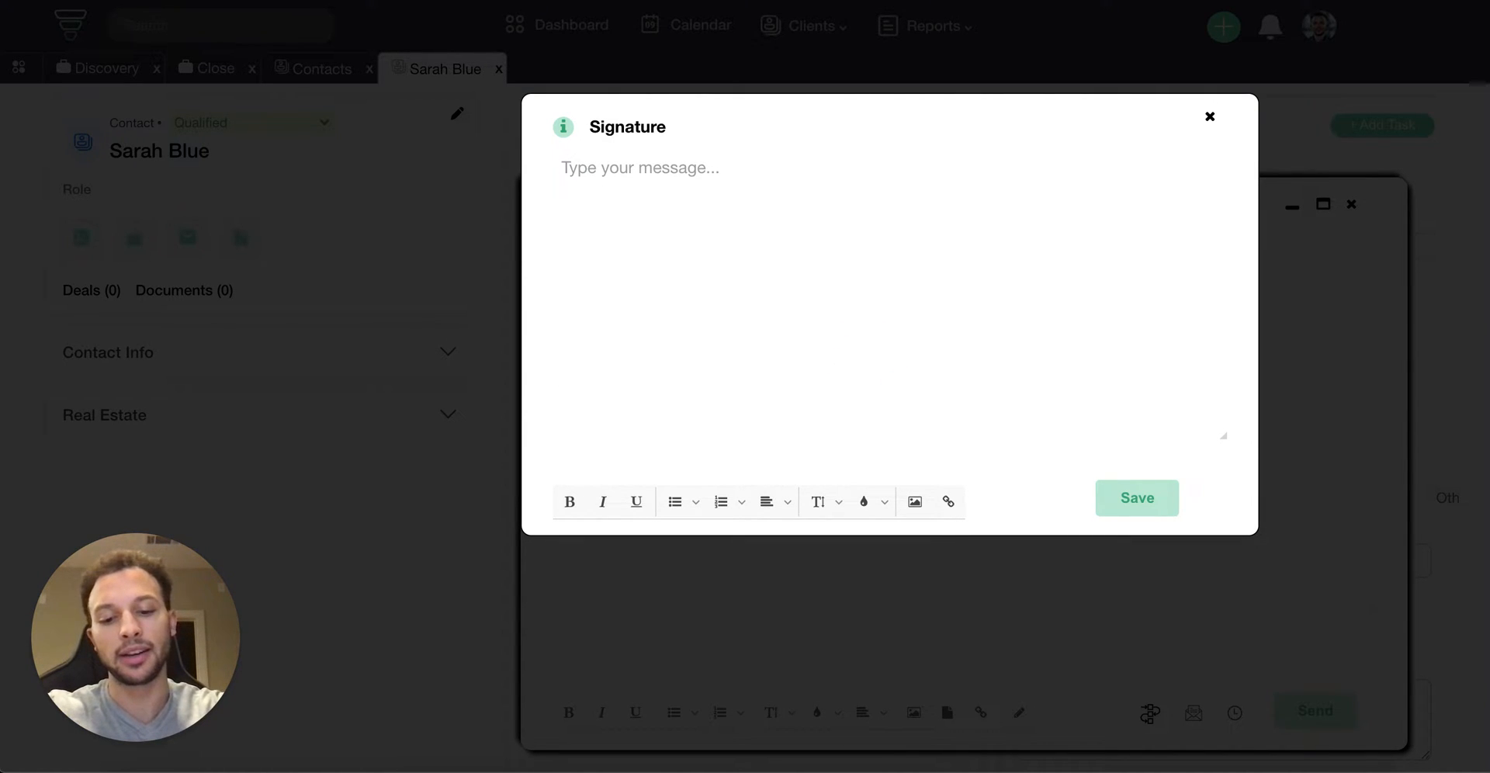
type("Josh from Sales")
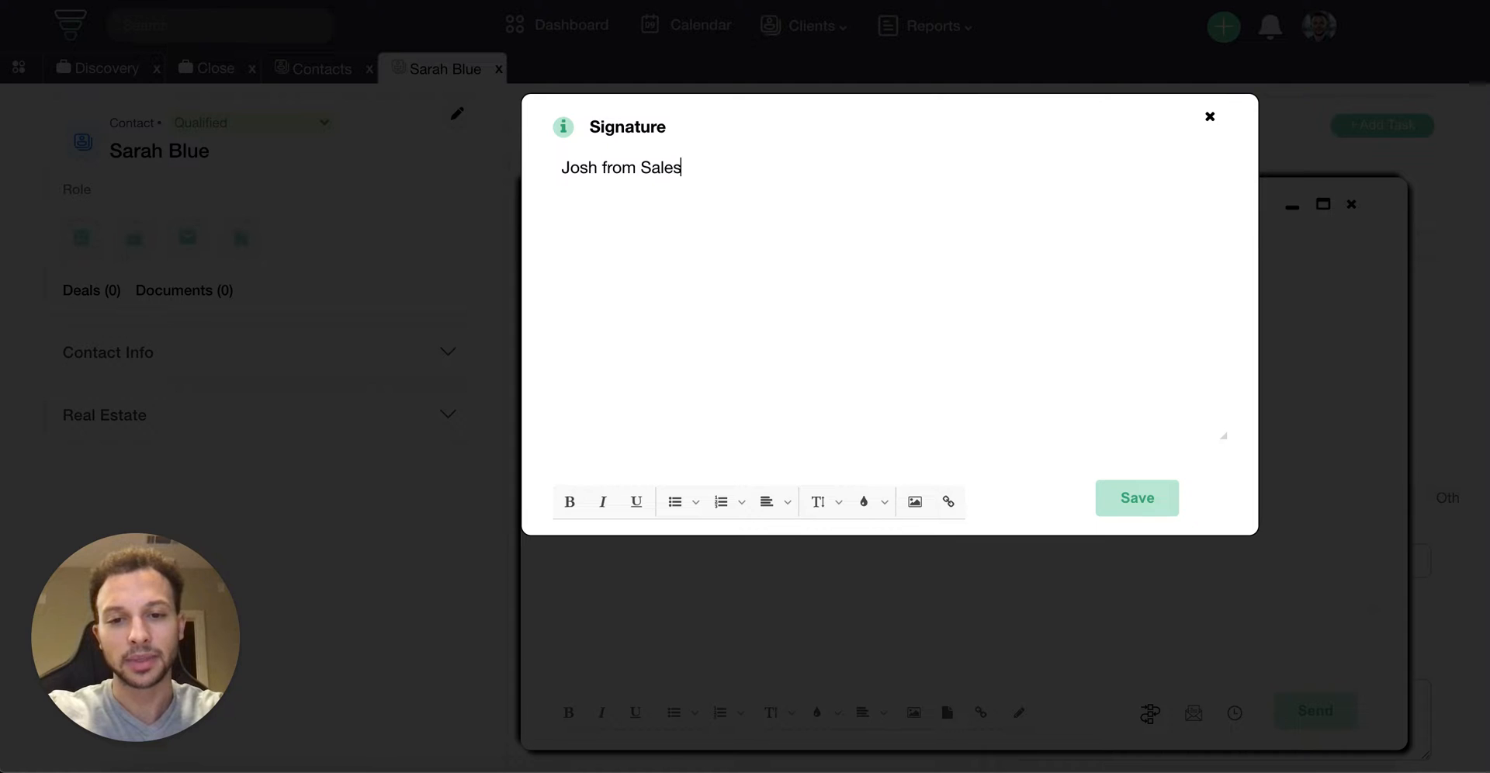
type("dash CRM")
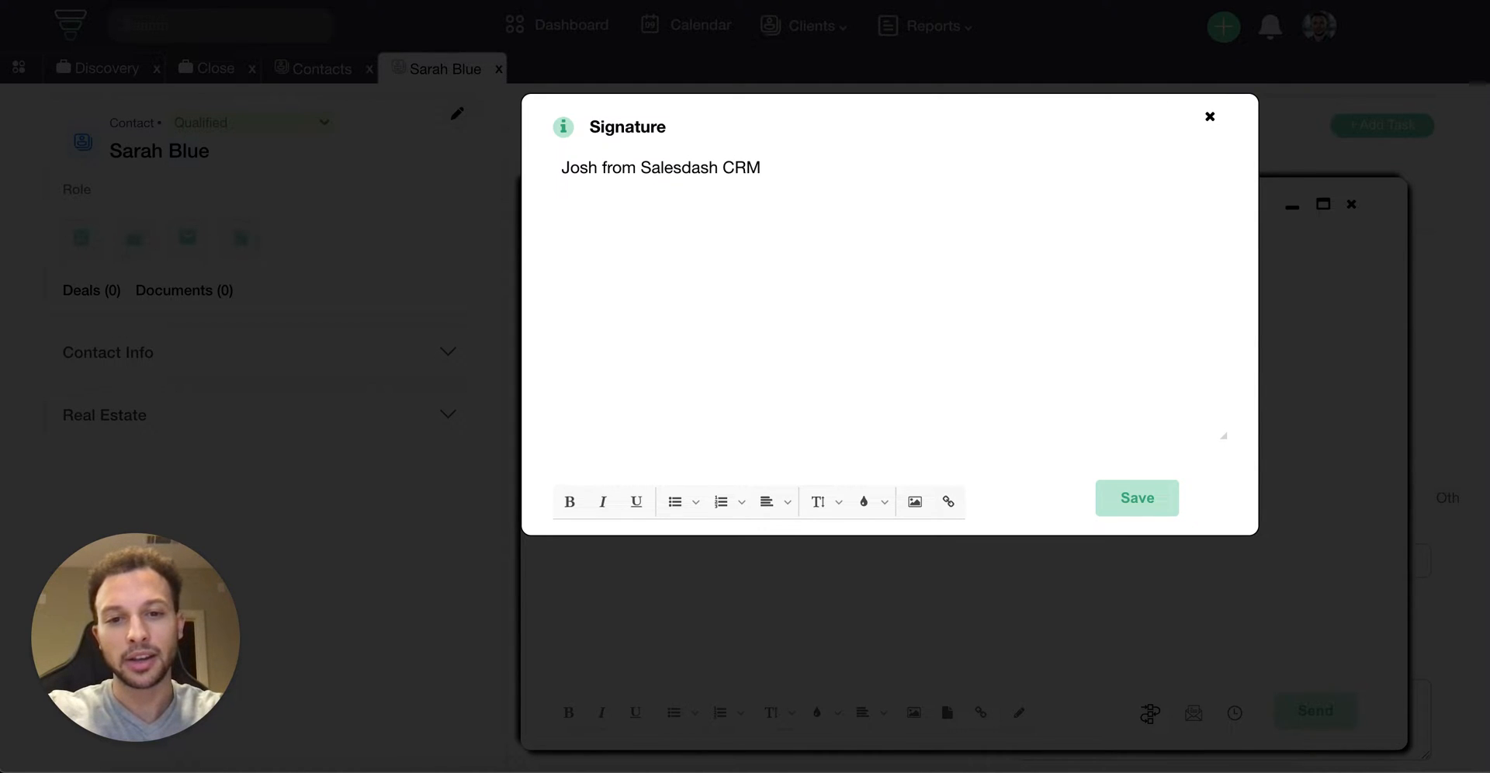
type("salesdashcr")
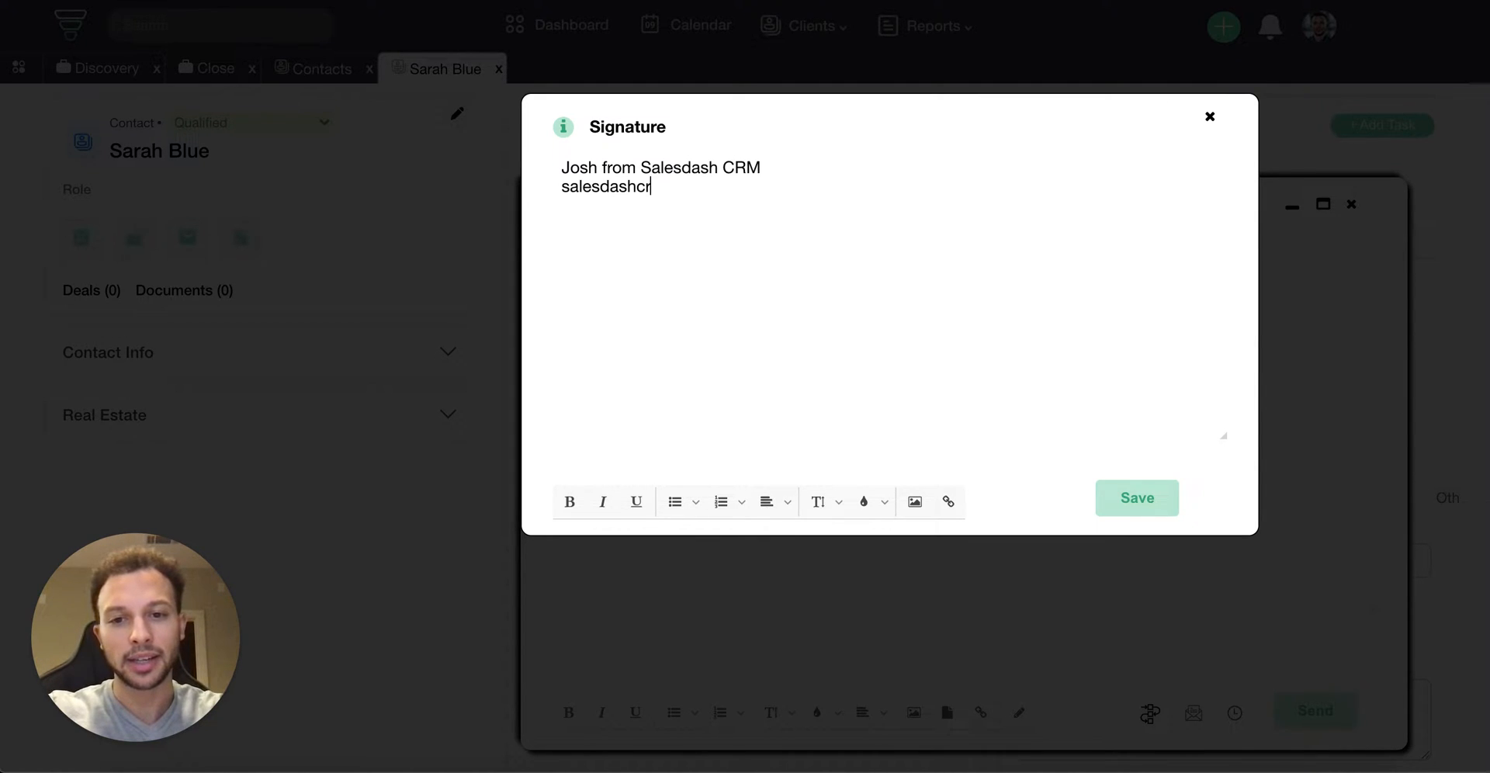
type("m.com")
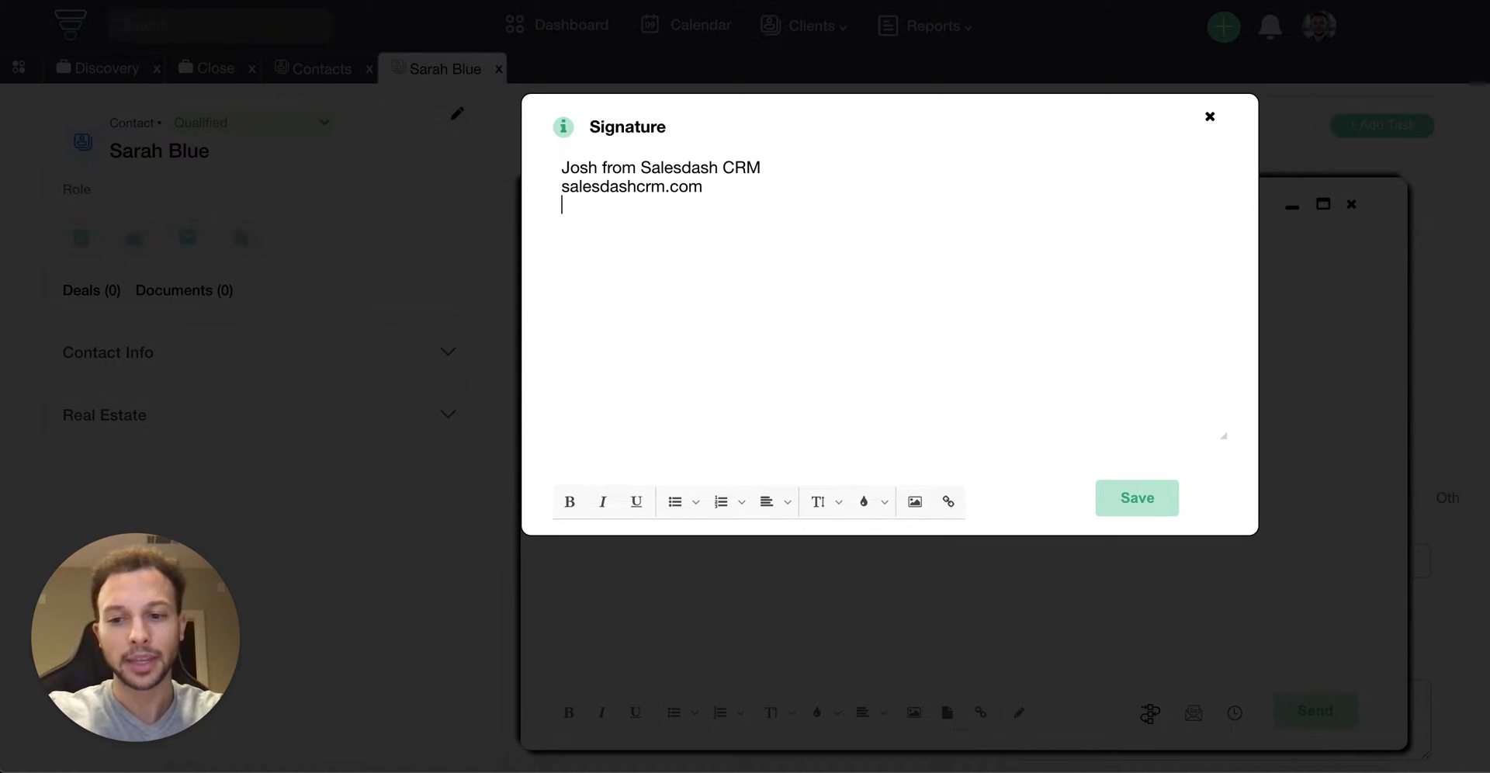
type("info@s")
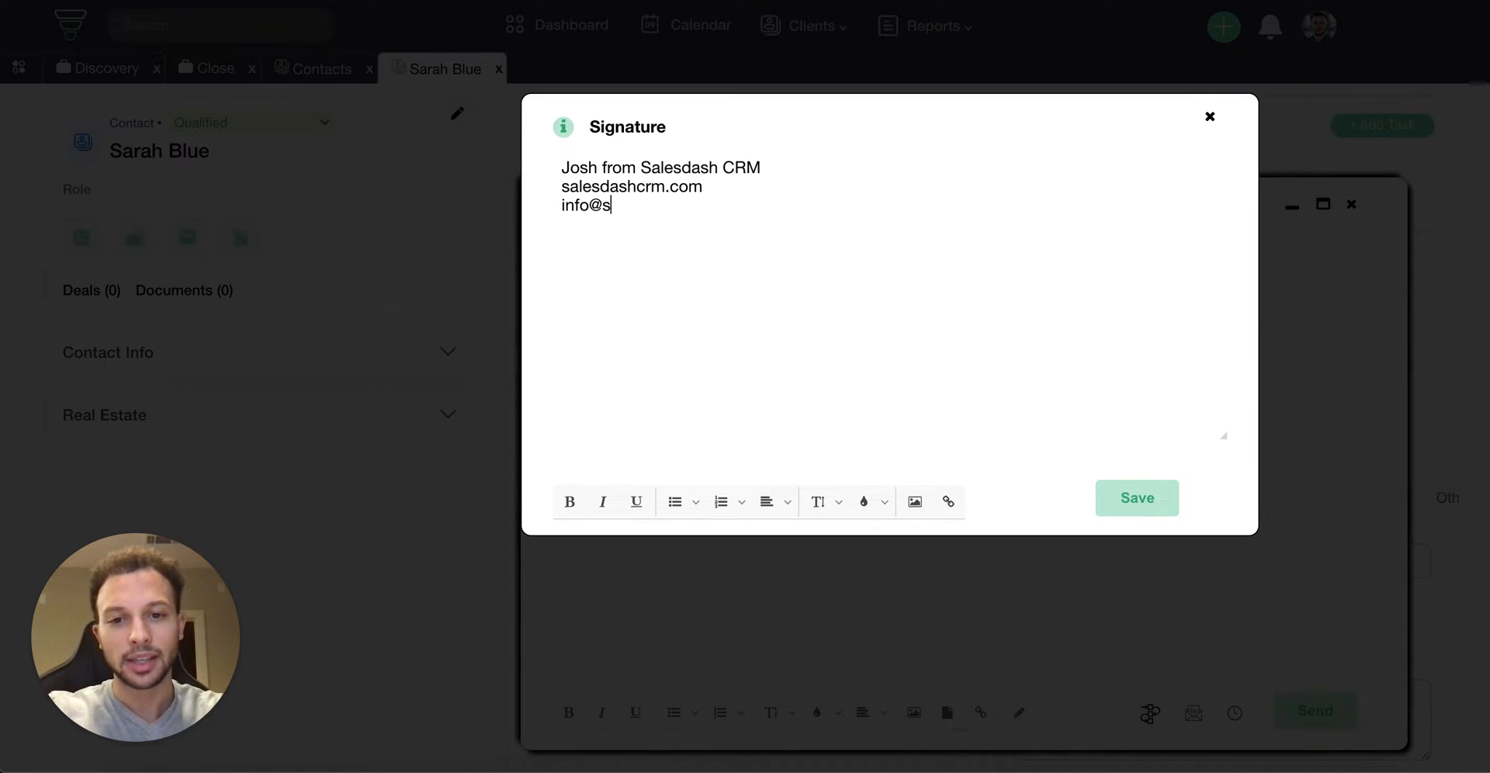
left_click(1136, 498)
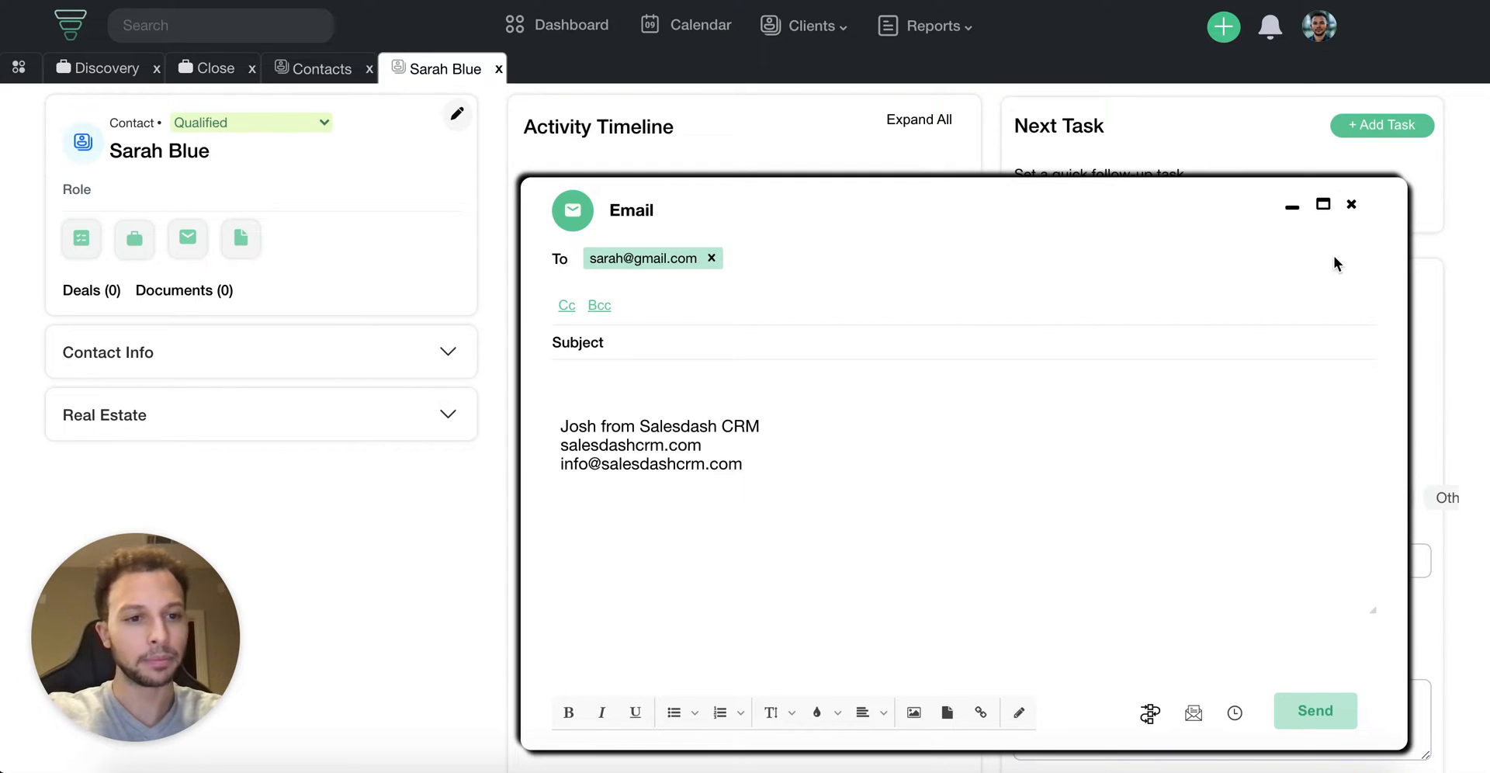
mouse_move(1223, 391)
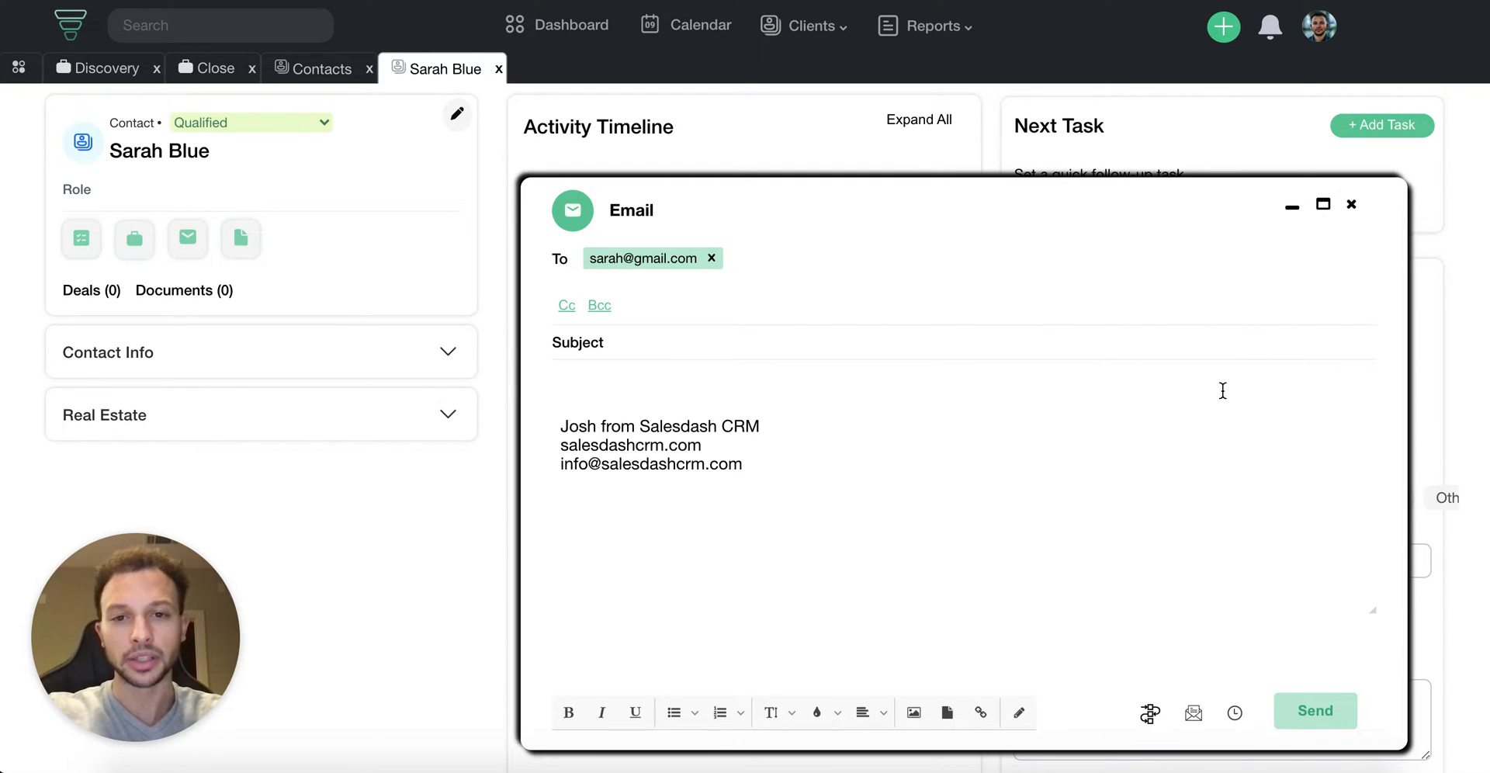
mouse_move(1325, 263)
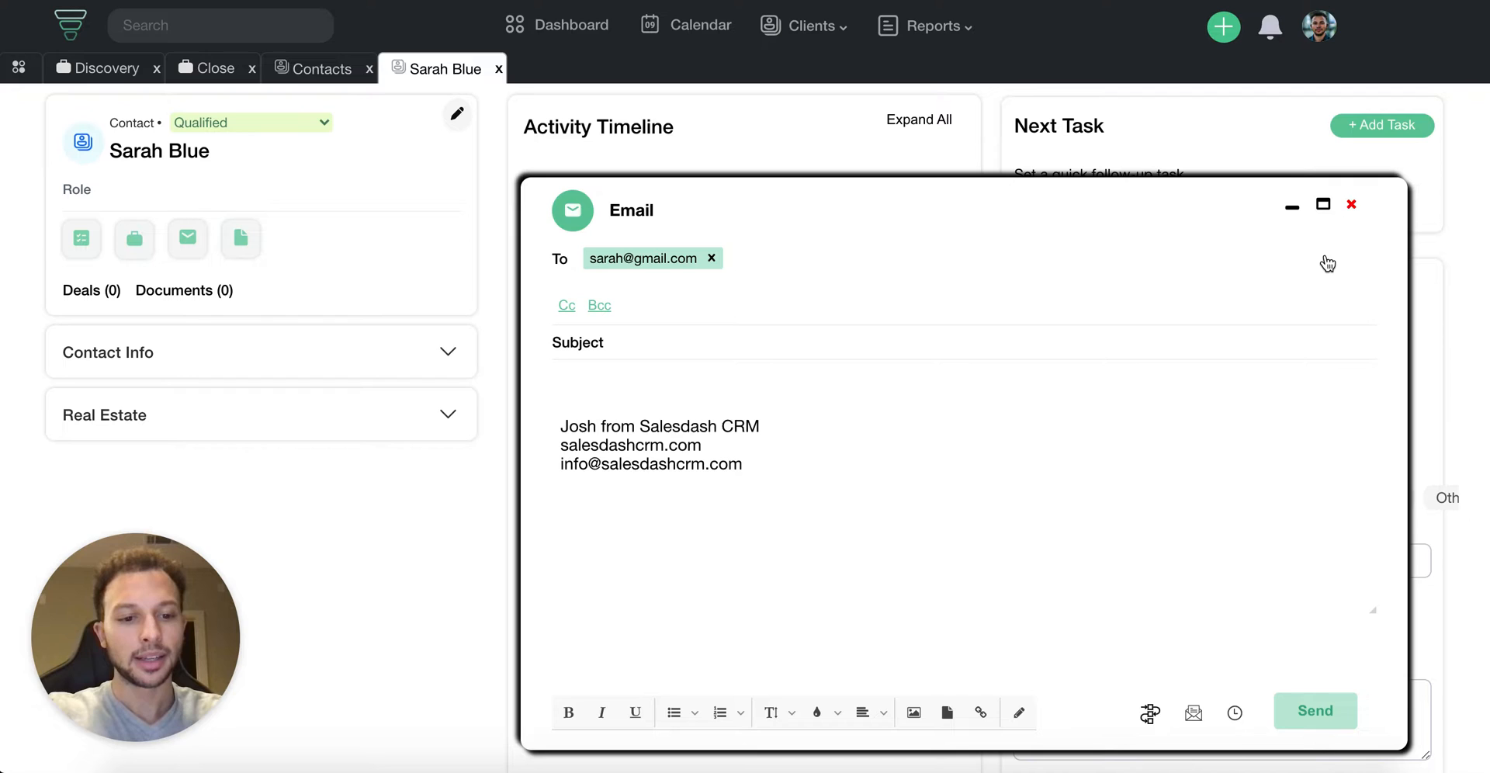
Step: Create a new email template from the templates list and name it ET1
left_click(1192, 714)
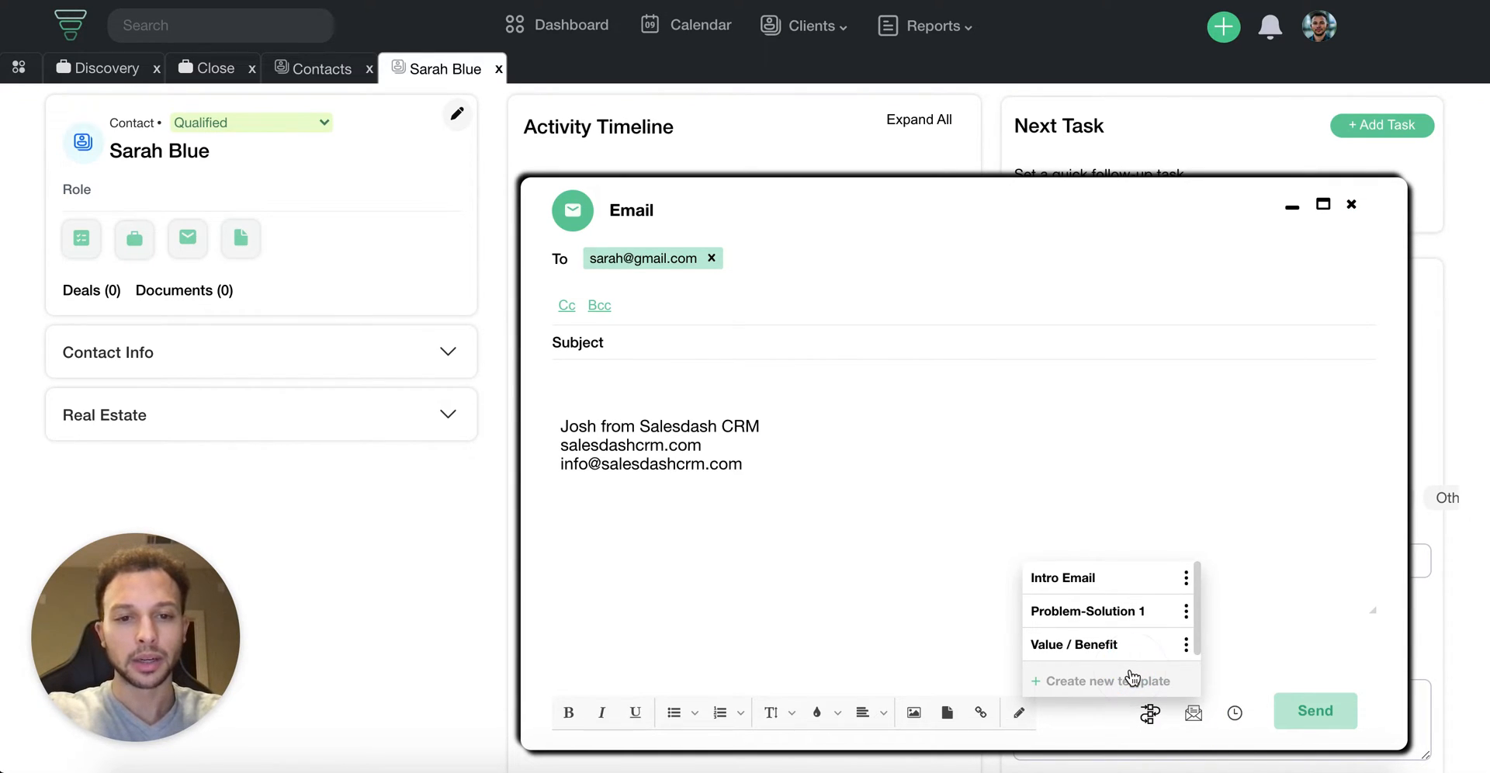
left_click(1101, 680)
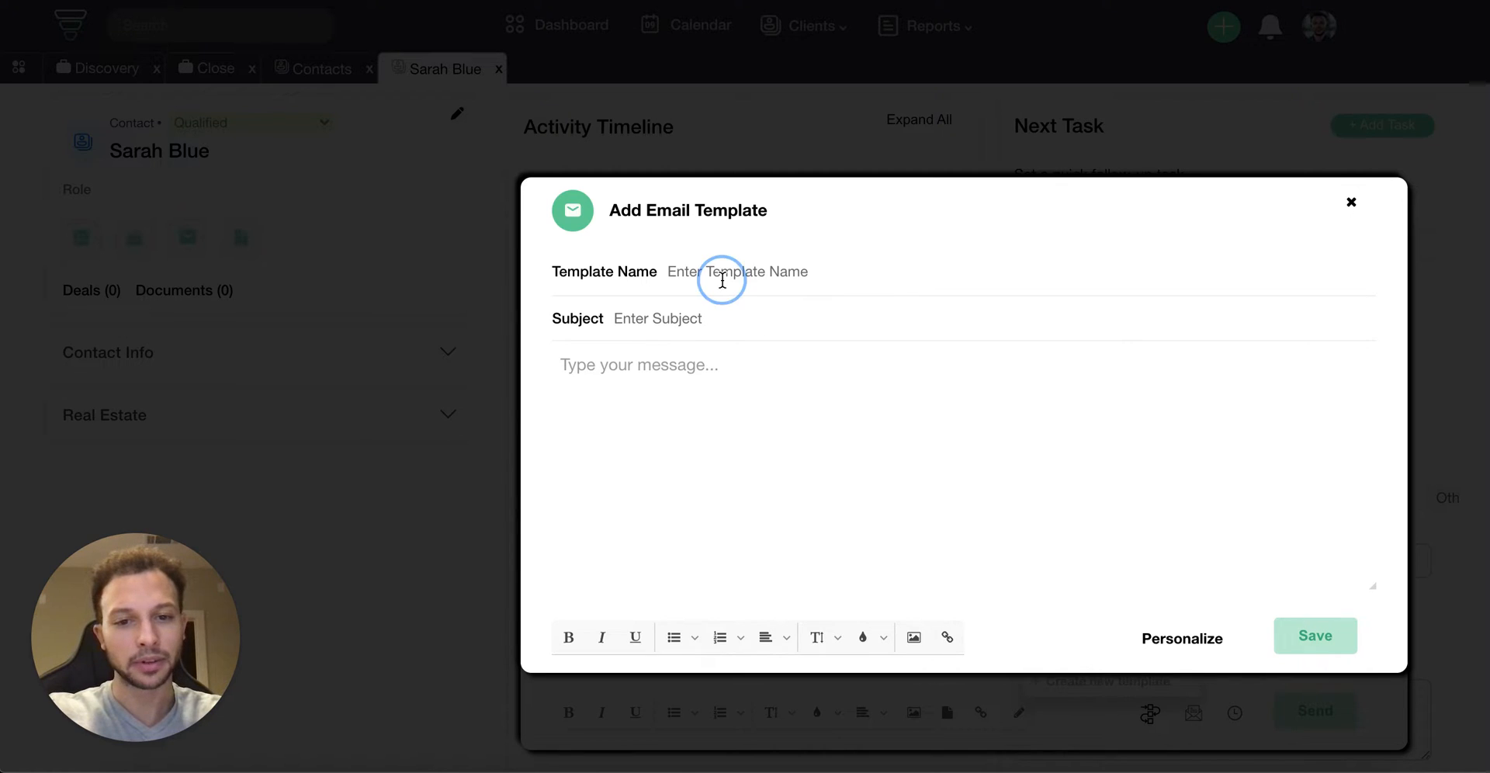
type("ET1")
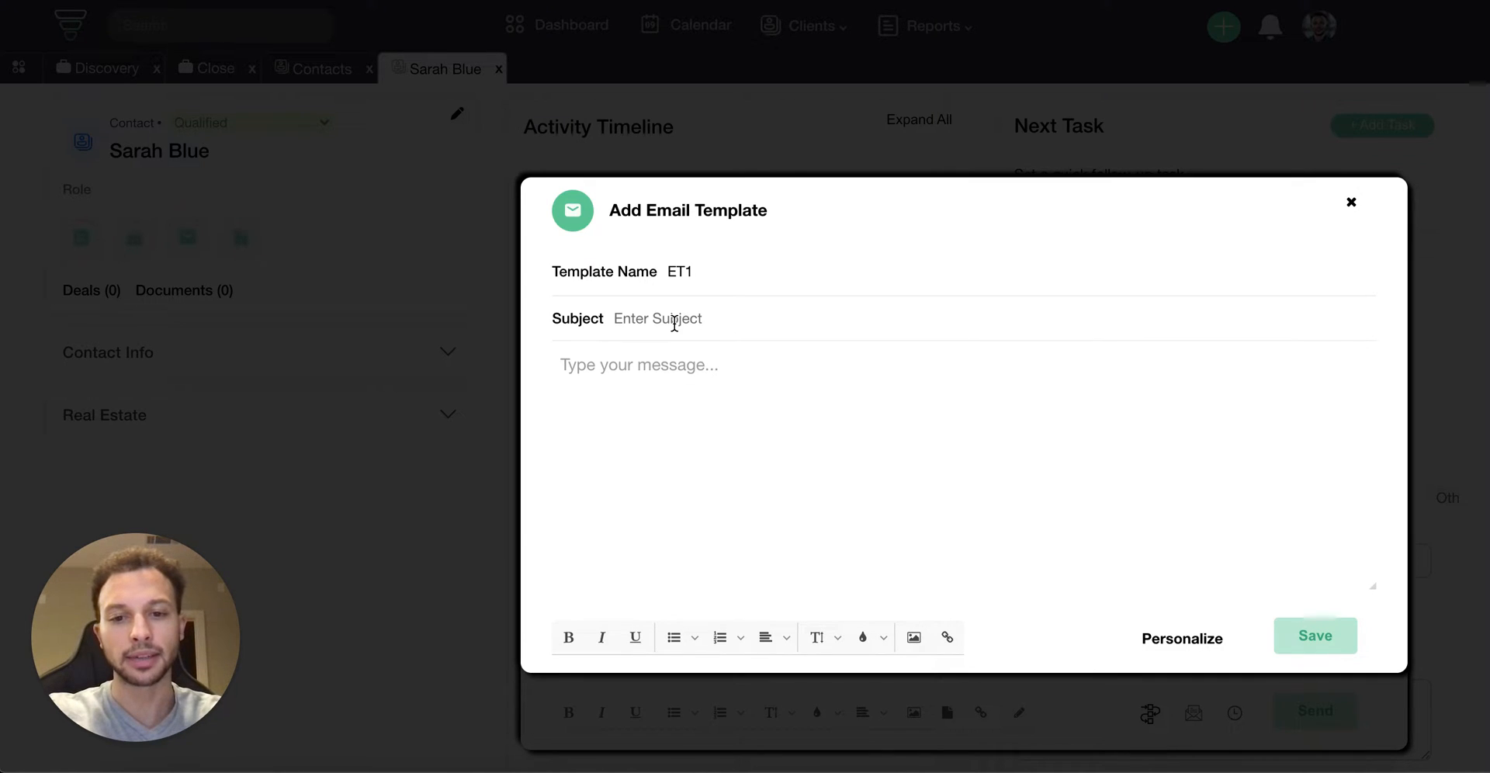
left_click(665, 317)
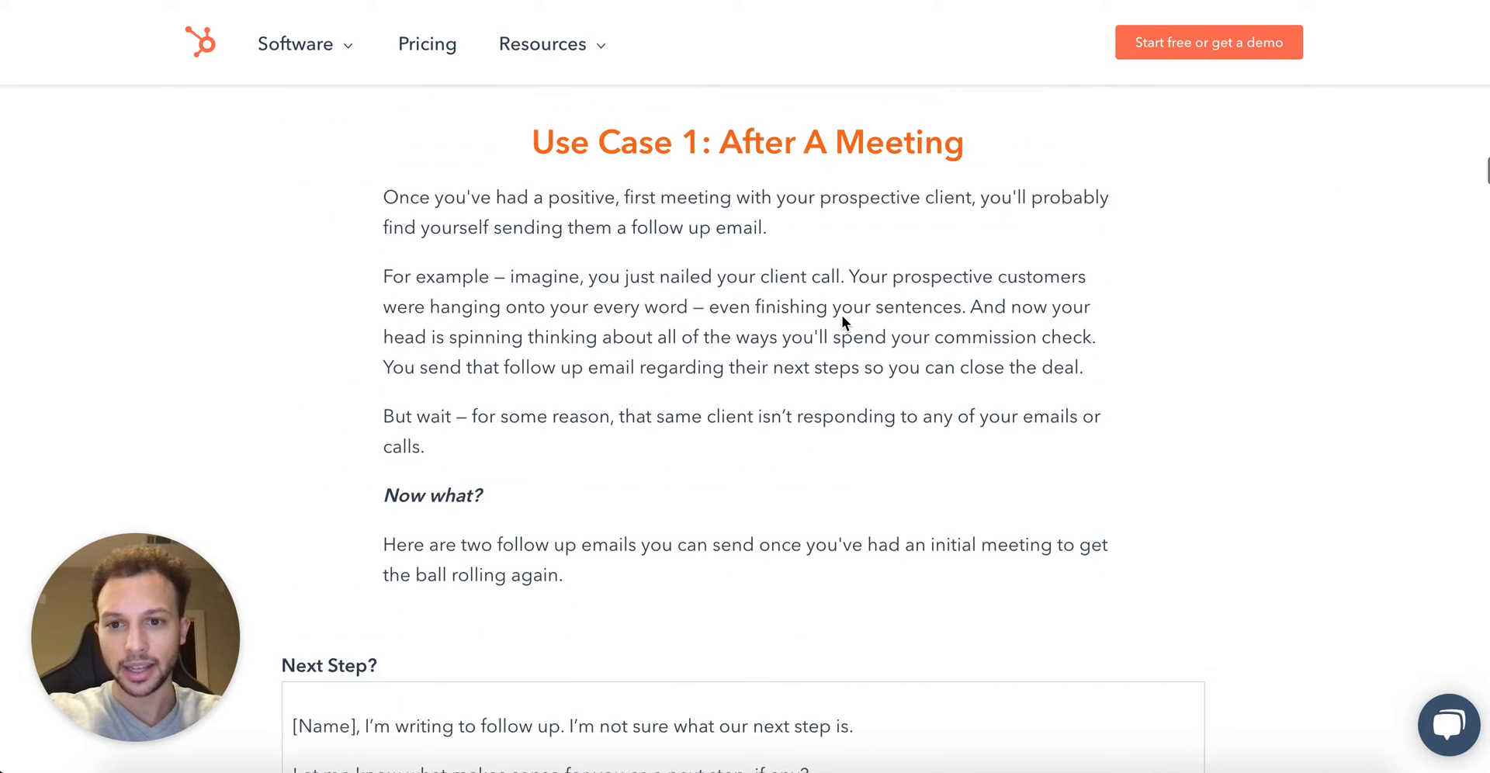
Step: Scroll the HubSpot article down to the after-a-meeting follow-up examples
scroll("down", 3)
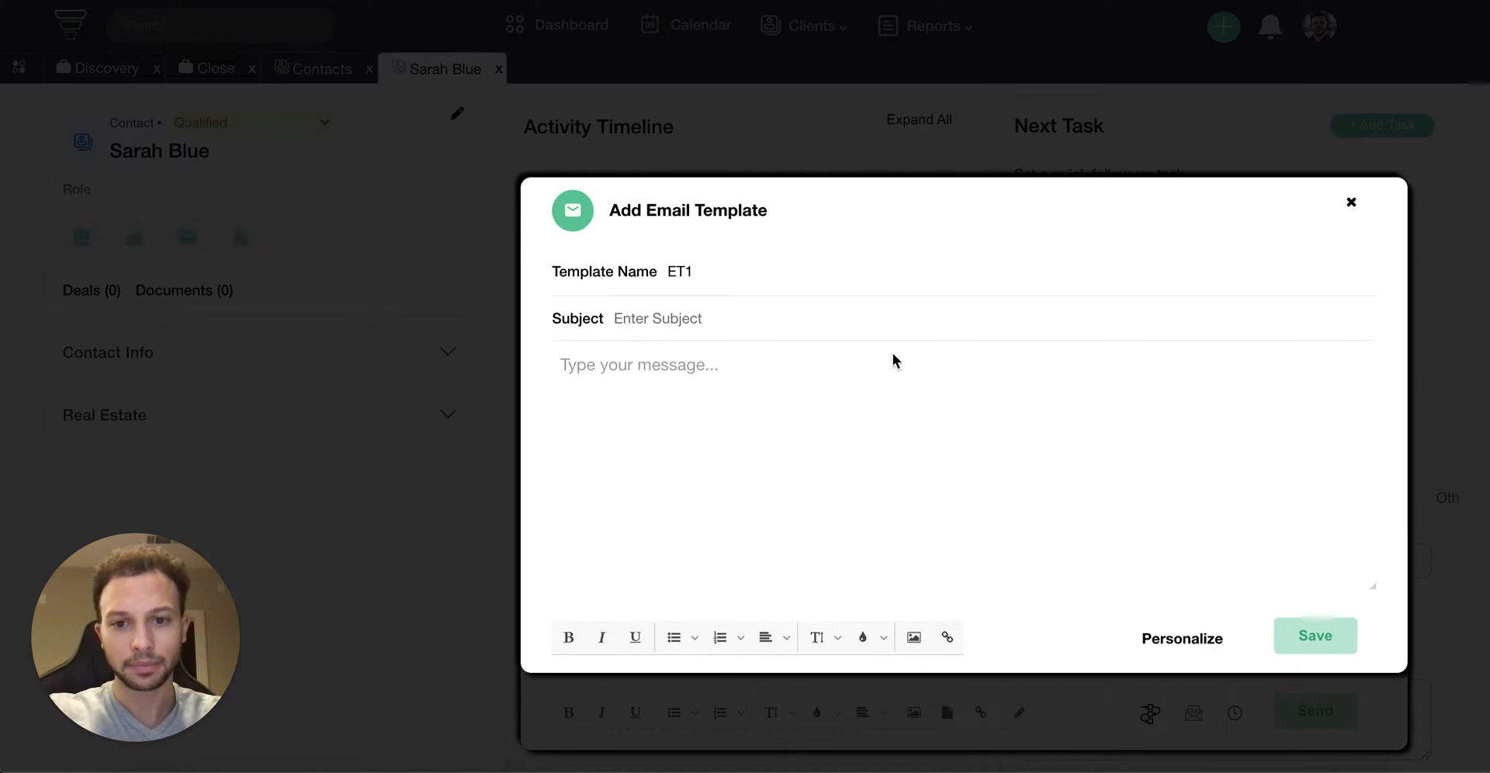
Step: Give ET1 the subject 'follow-up' and the pasted three-paragraph follow-up message
type("af")
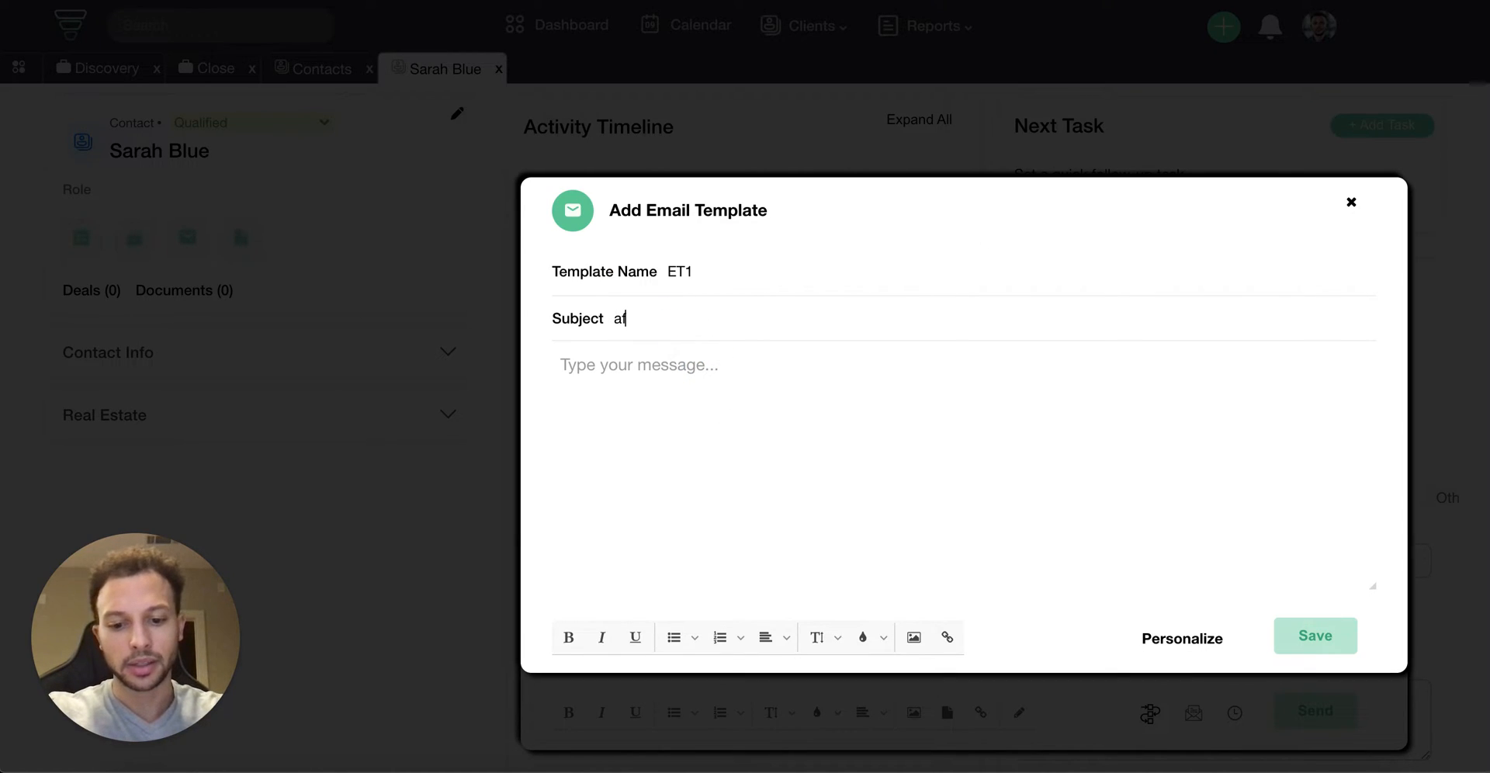
key("Backspace")
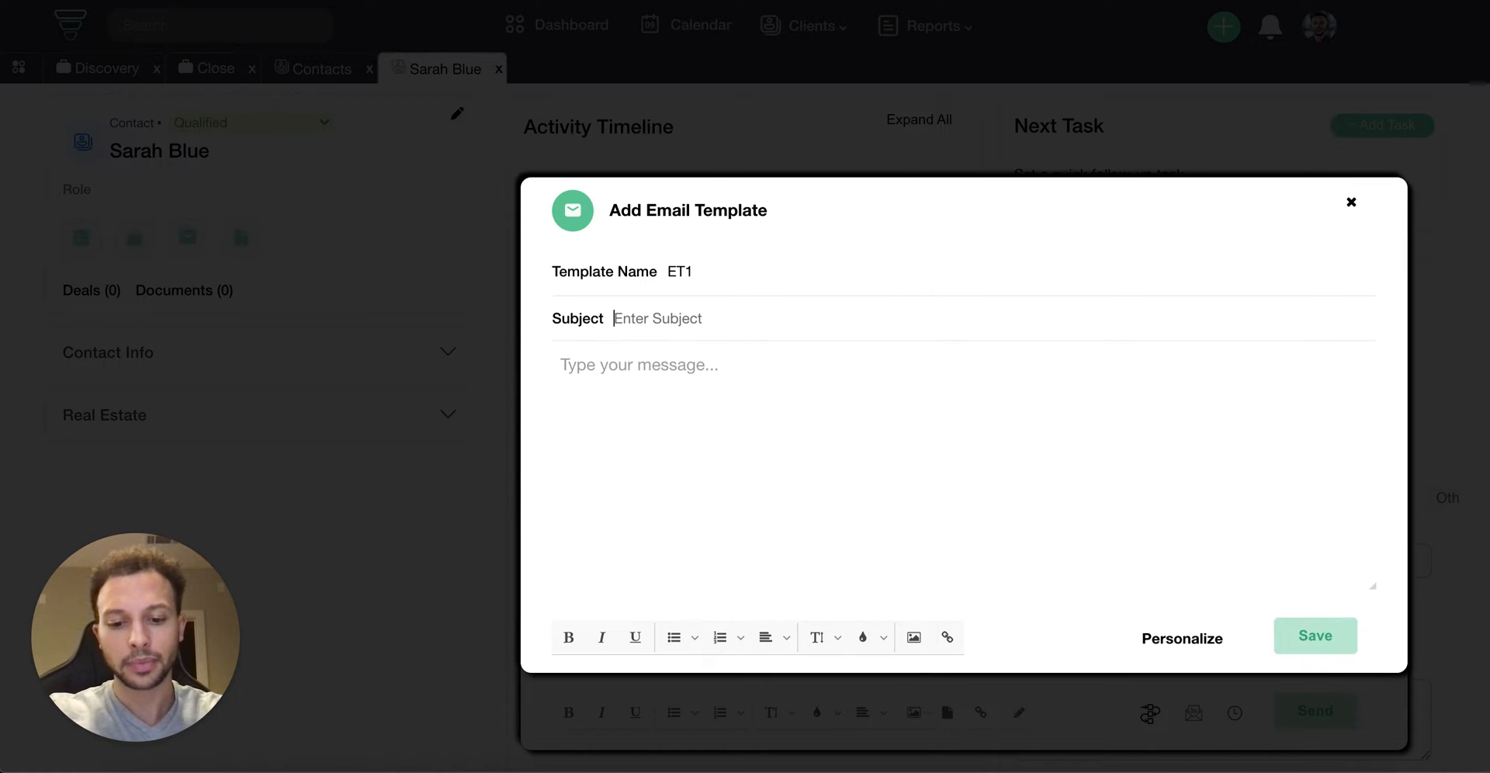
type("follow-up")
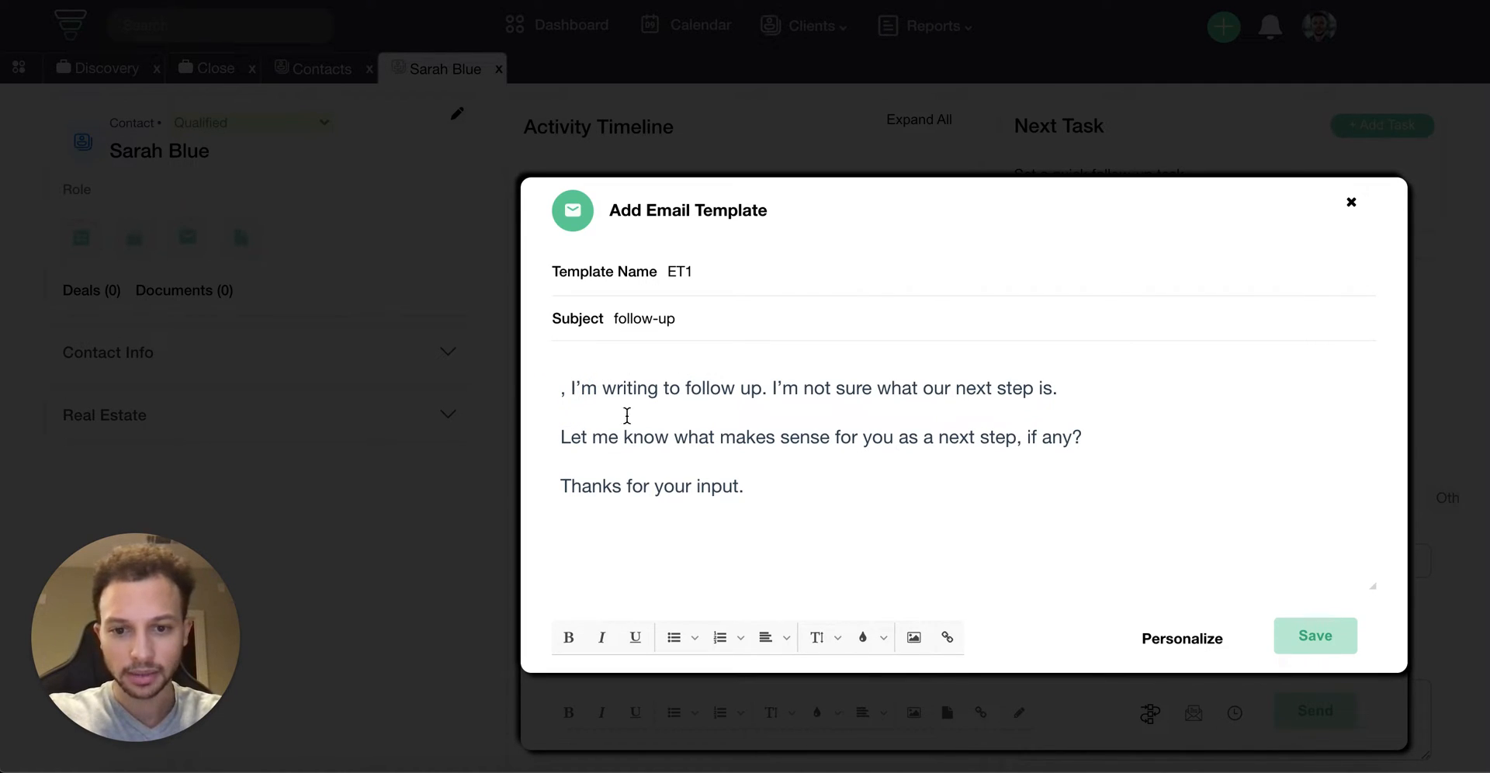
left_click(1181, 638)
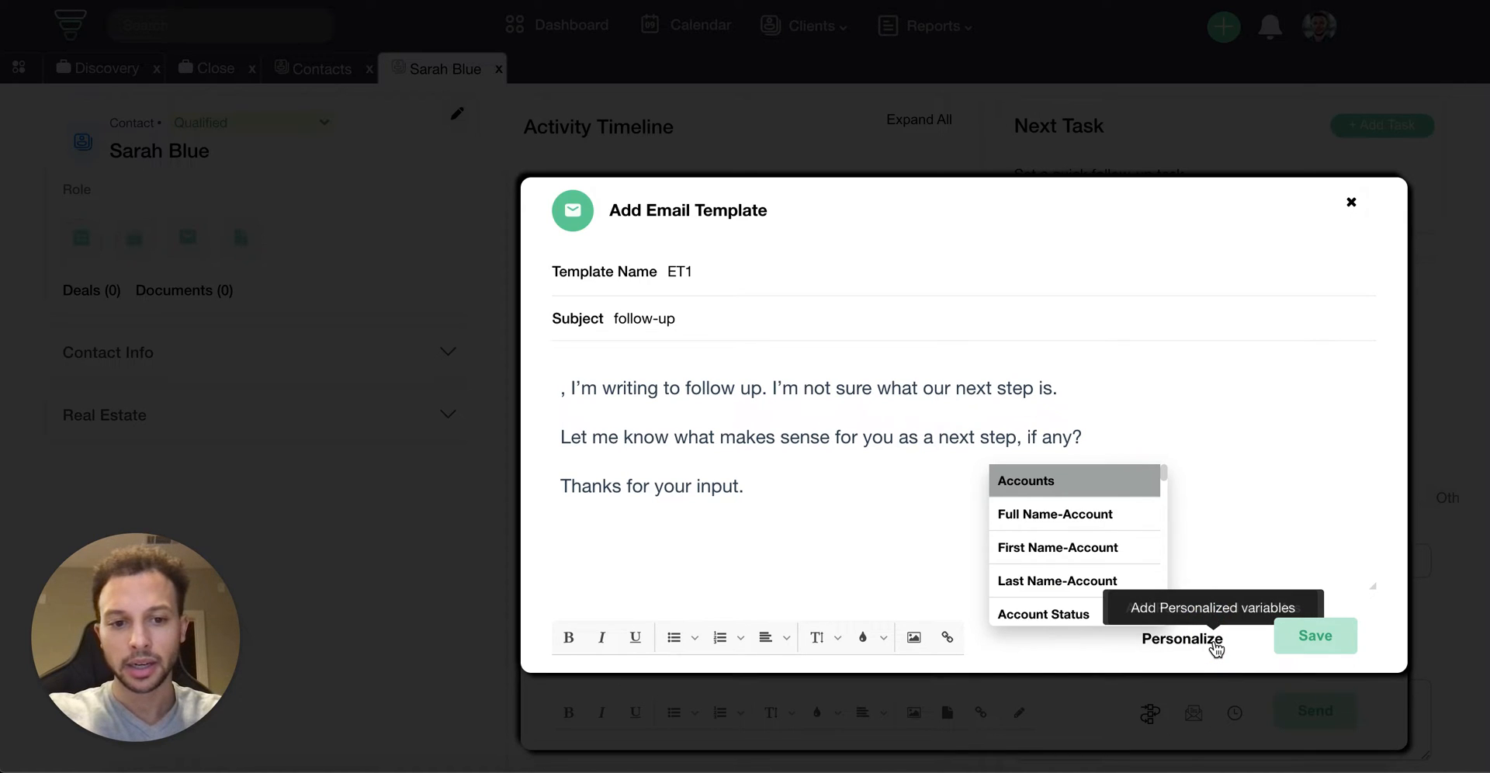
Step: Insert the First Name-Contact placeholder at the start of ET1's body and save it
scroll("down", 3)
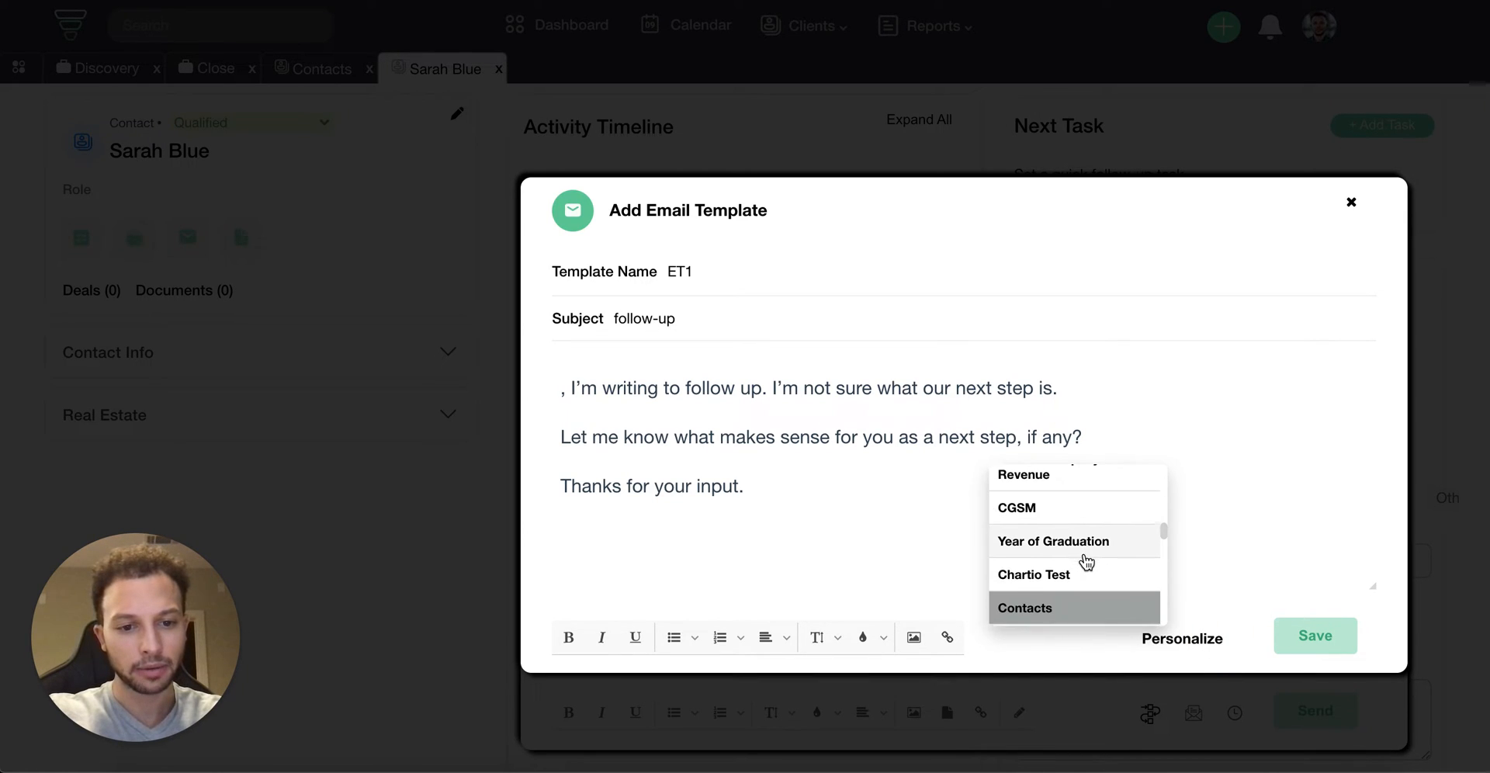
left_click(1024, 608)
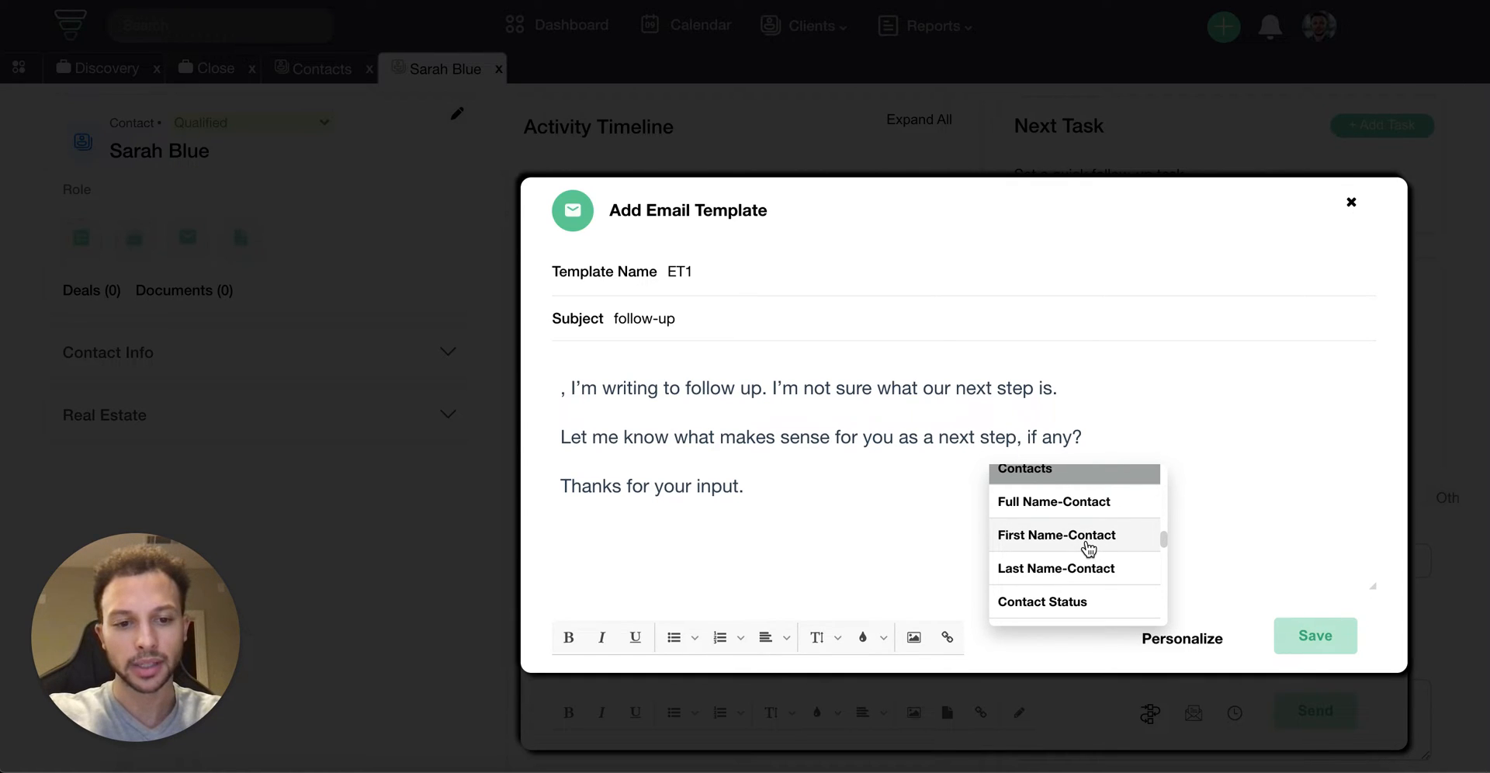
mouse_move(1095, 552)
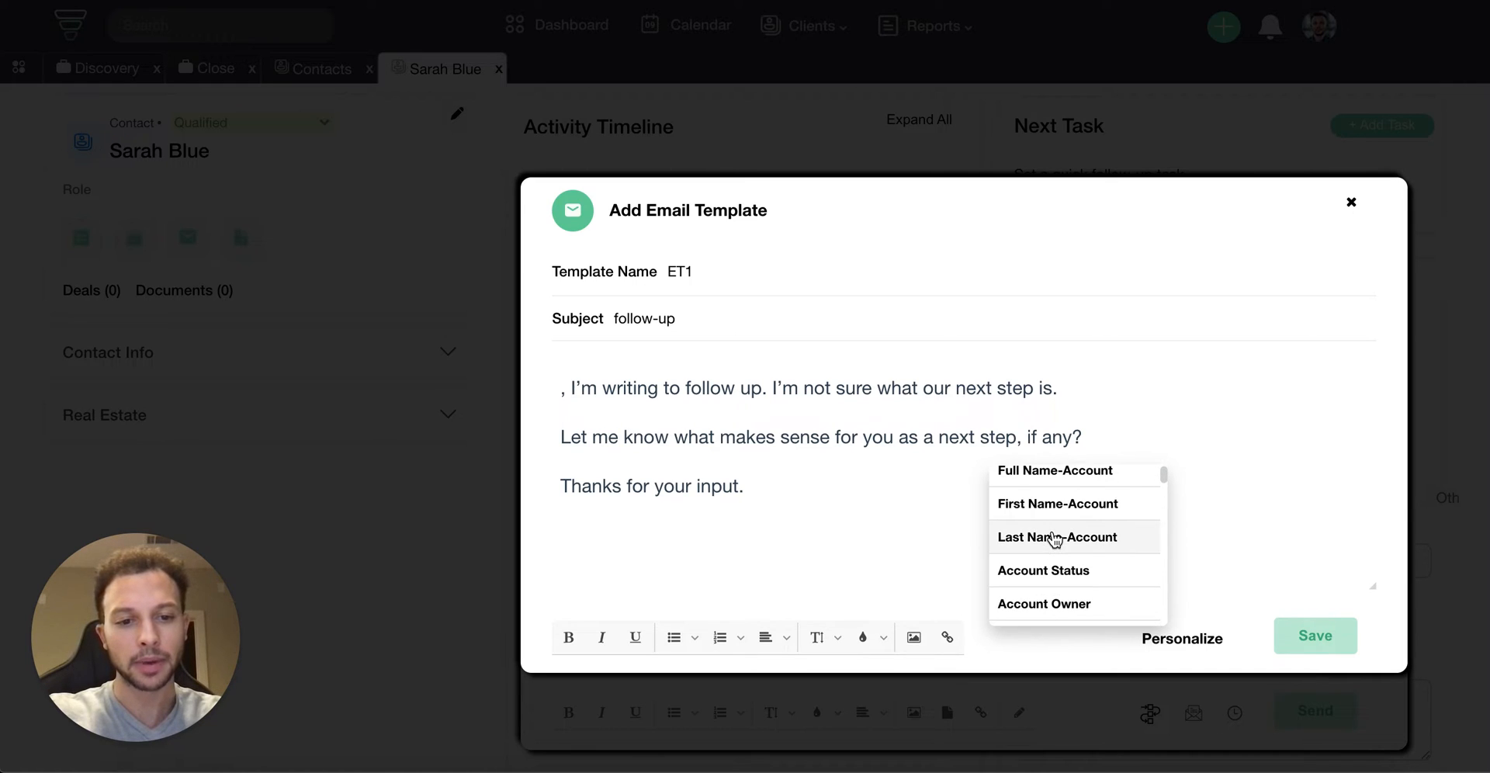
scroll("down", 3)
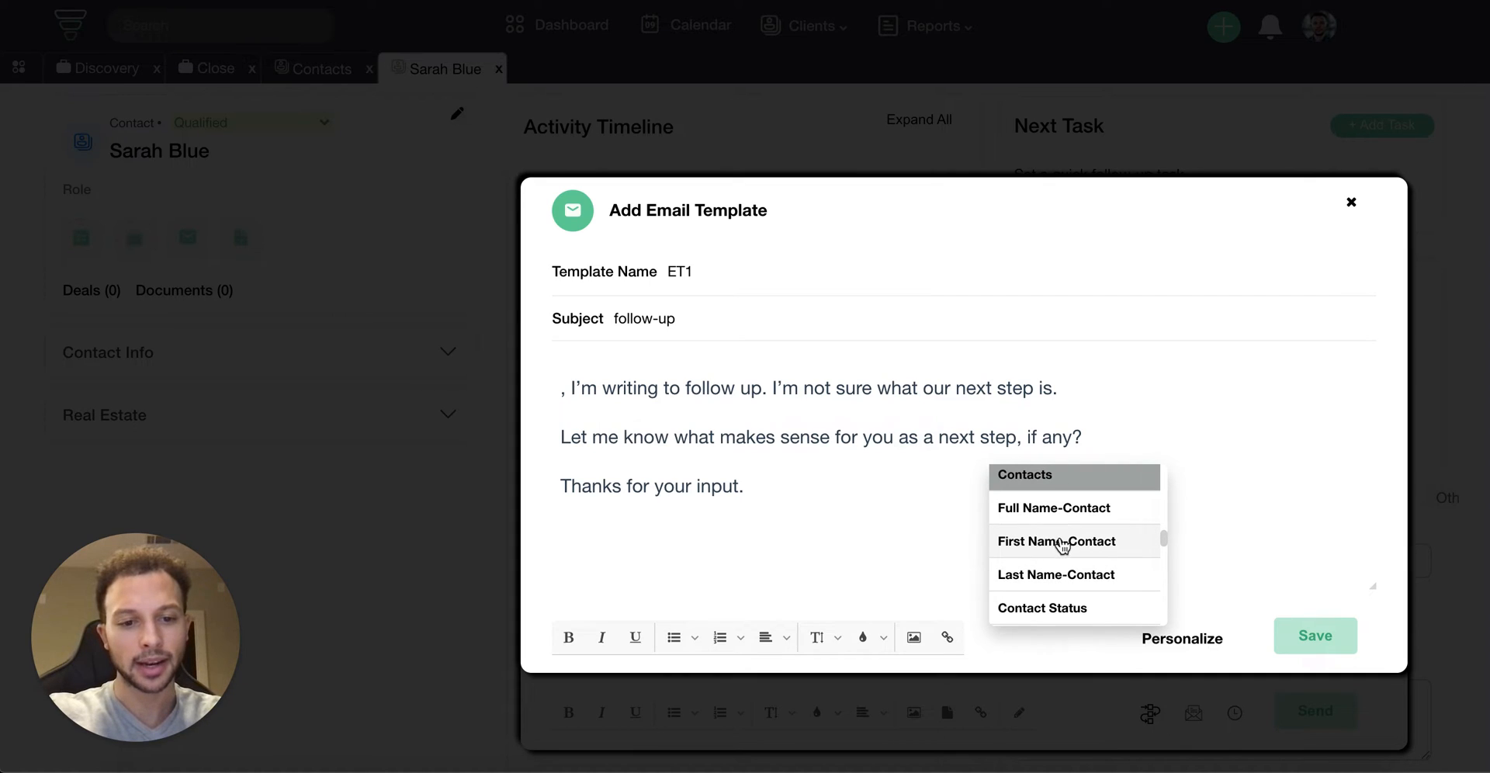
left_click(1054, 541)
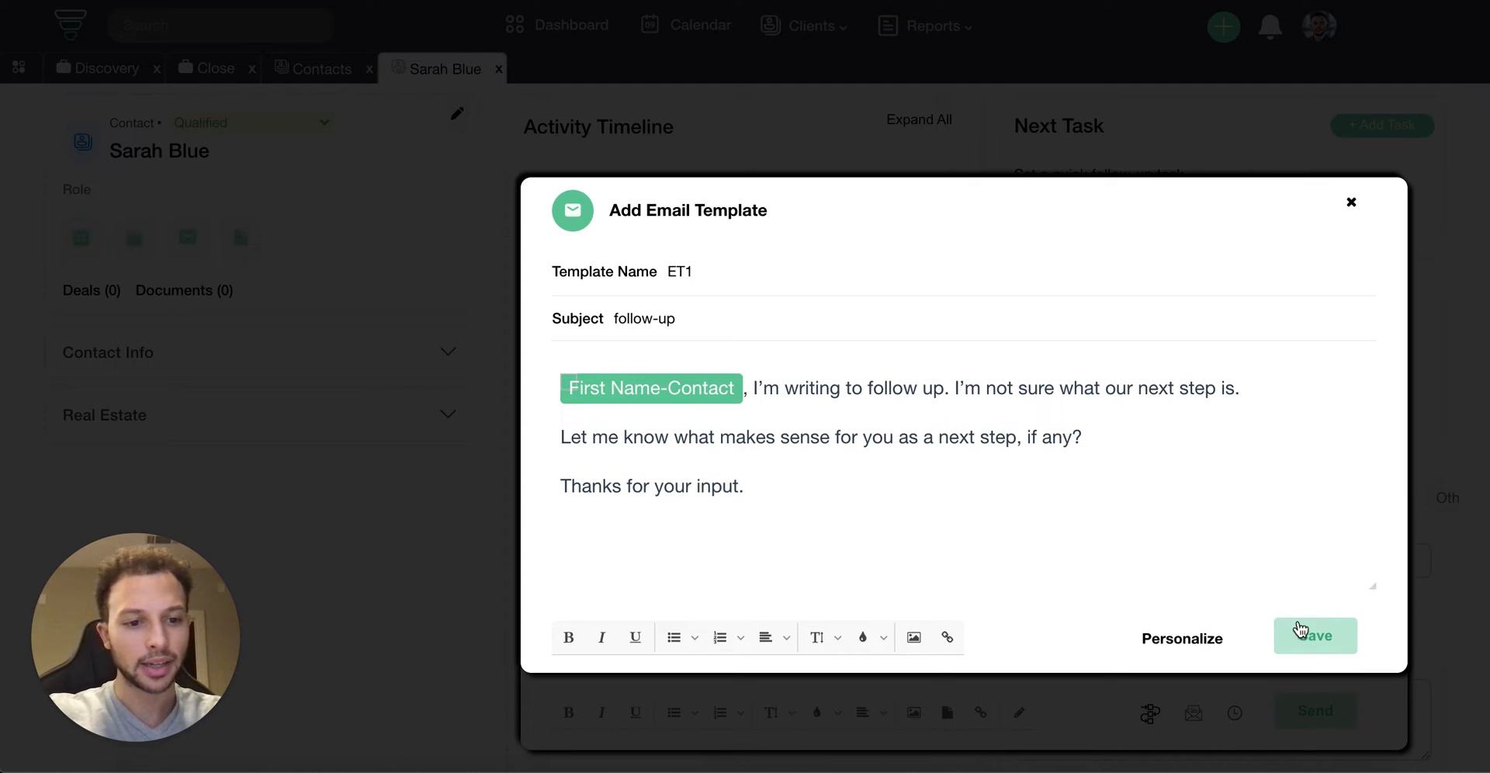
left_click(1314, 635)
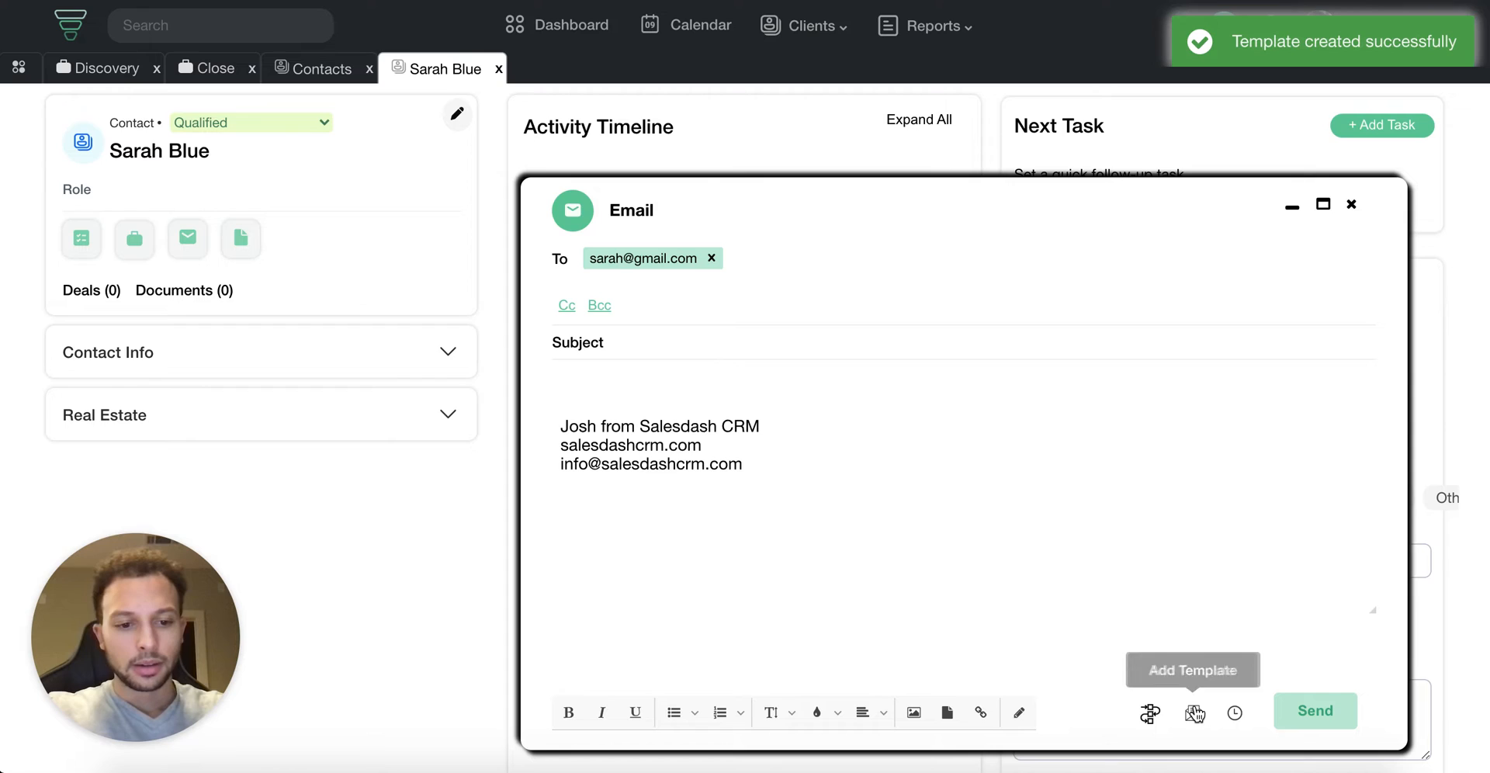
left_click(1192, 713)
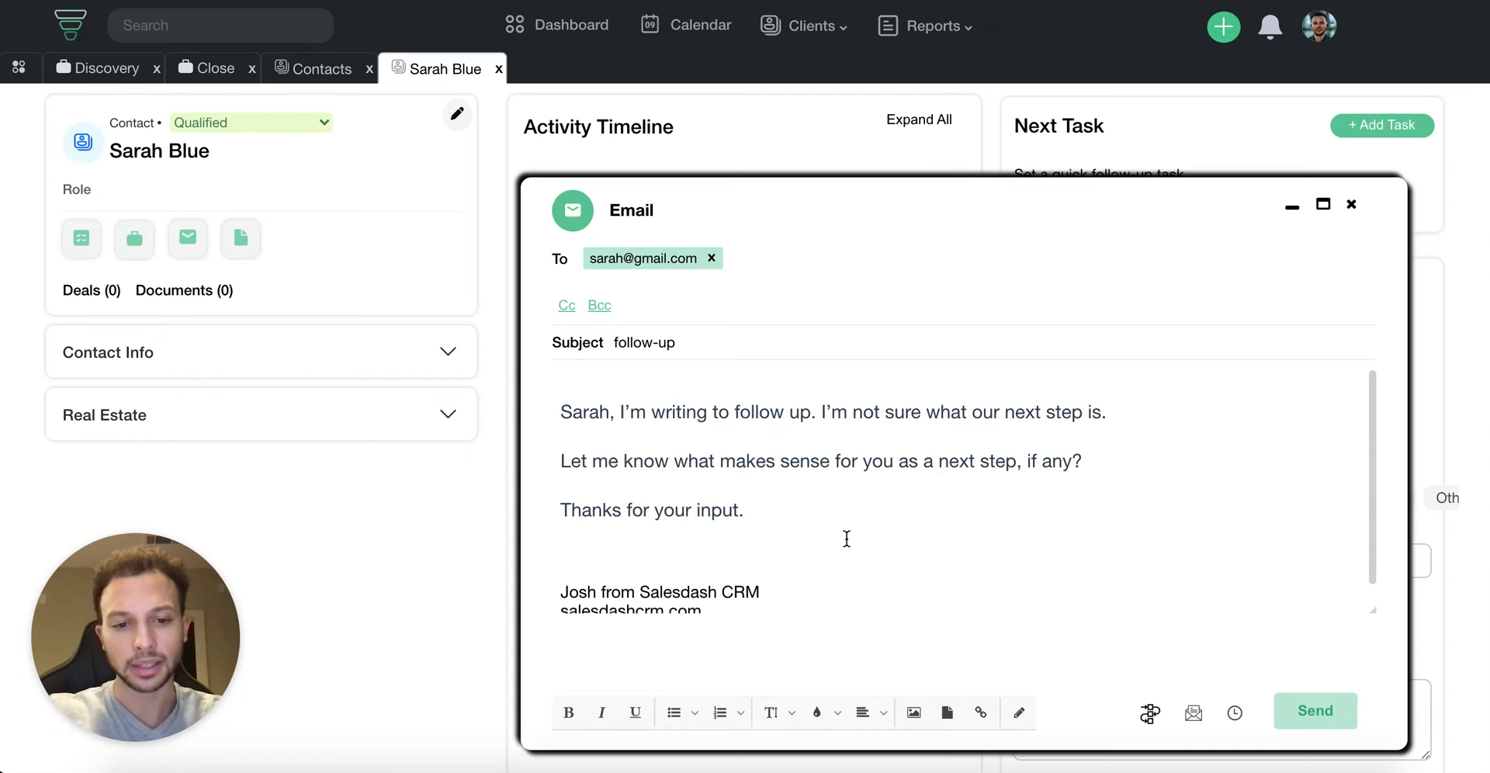
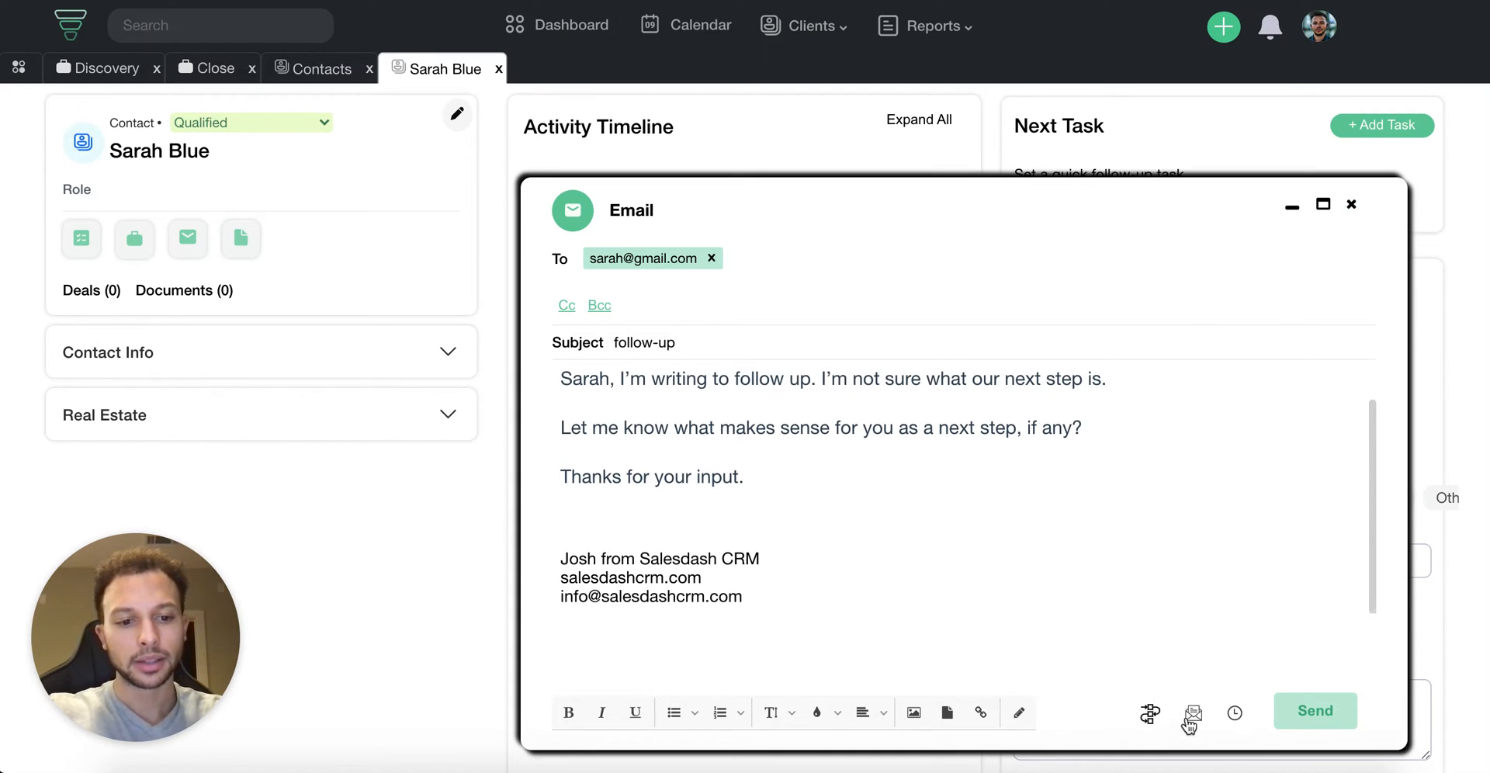
left_click(1192, 712)
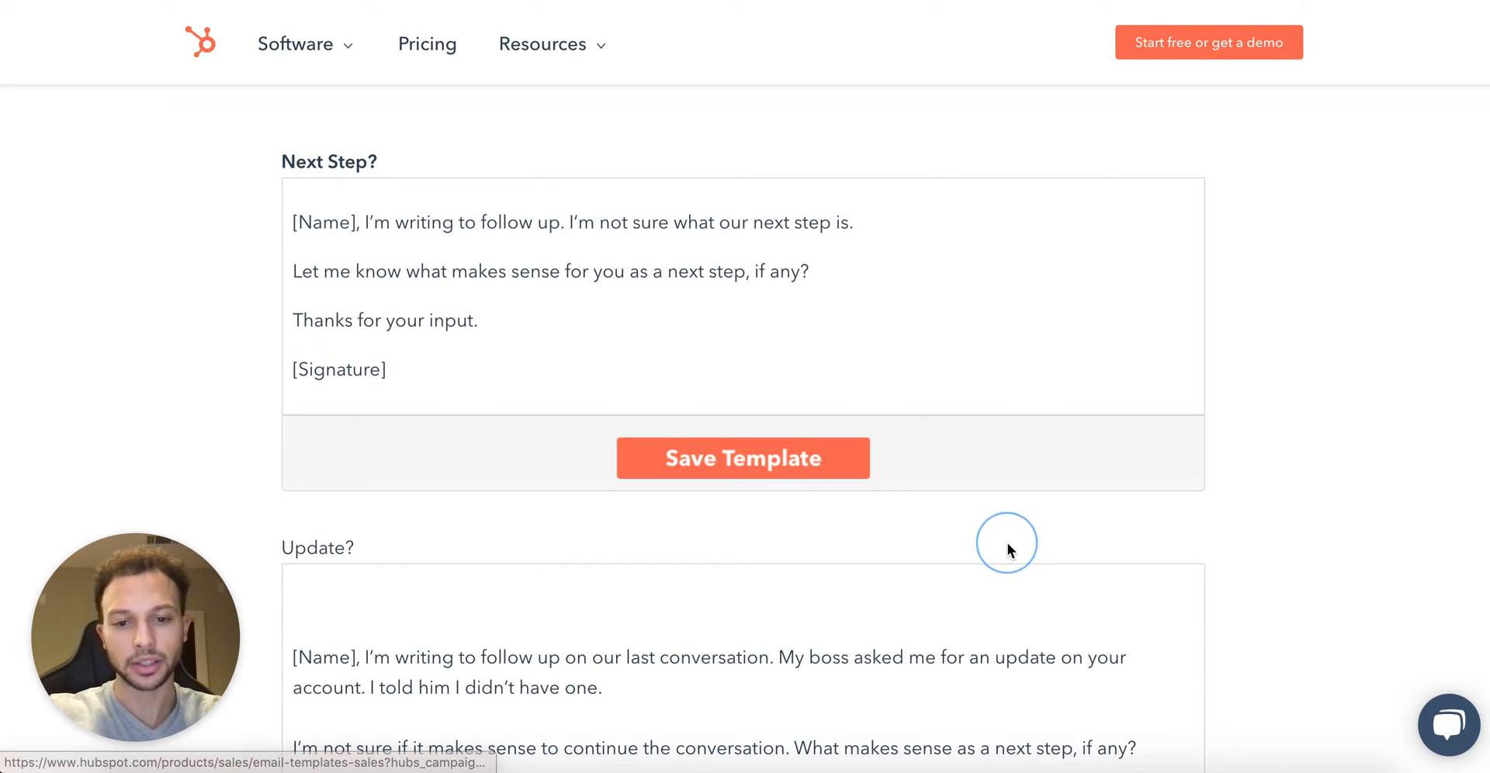
scroll("down", 3)
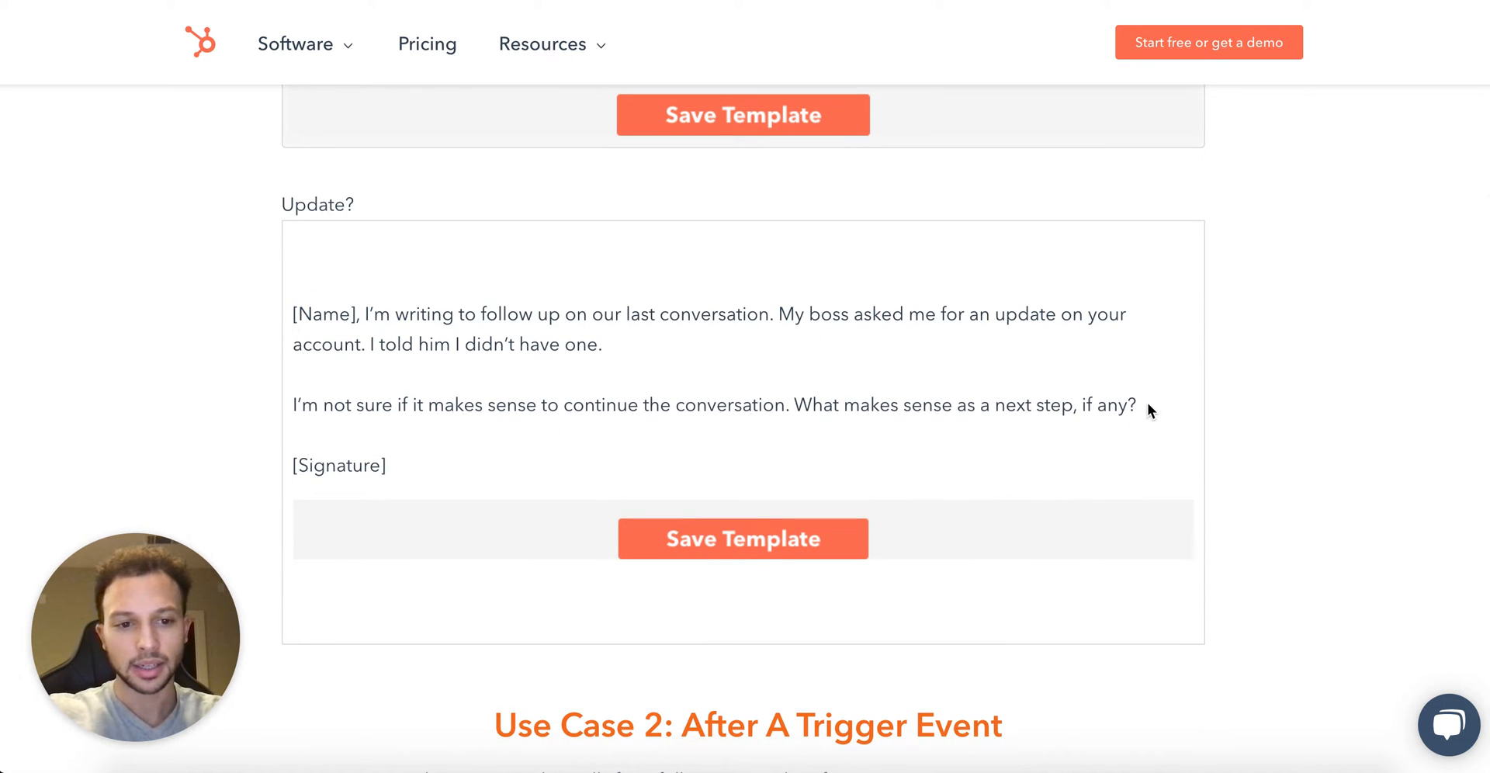
left_click_drag(364, 313, 1135, 405)
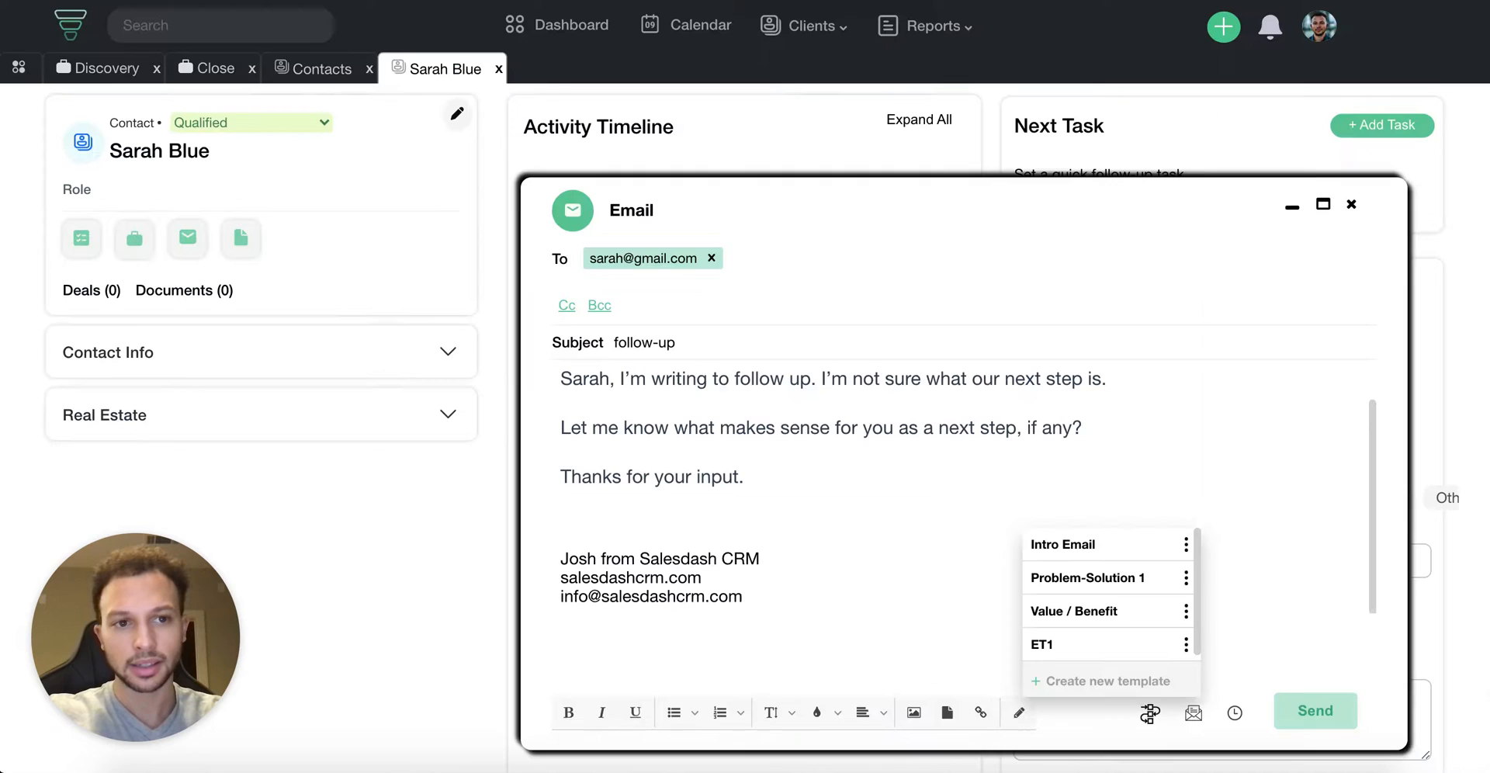
Step: Create template ET2 with the subject 'Sarah, are you there?'
left_click(1108, 680)
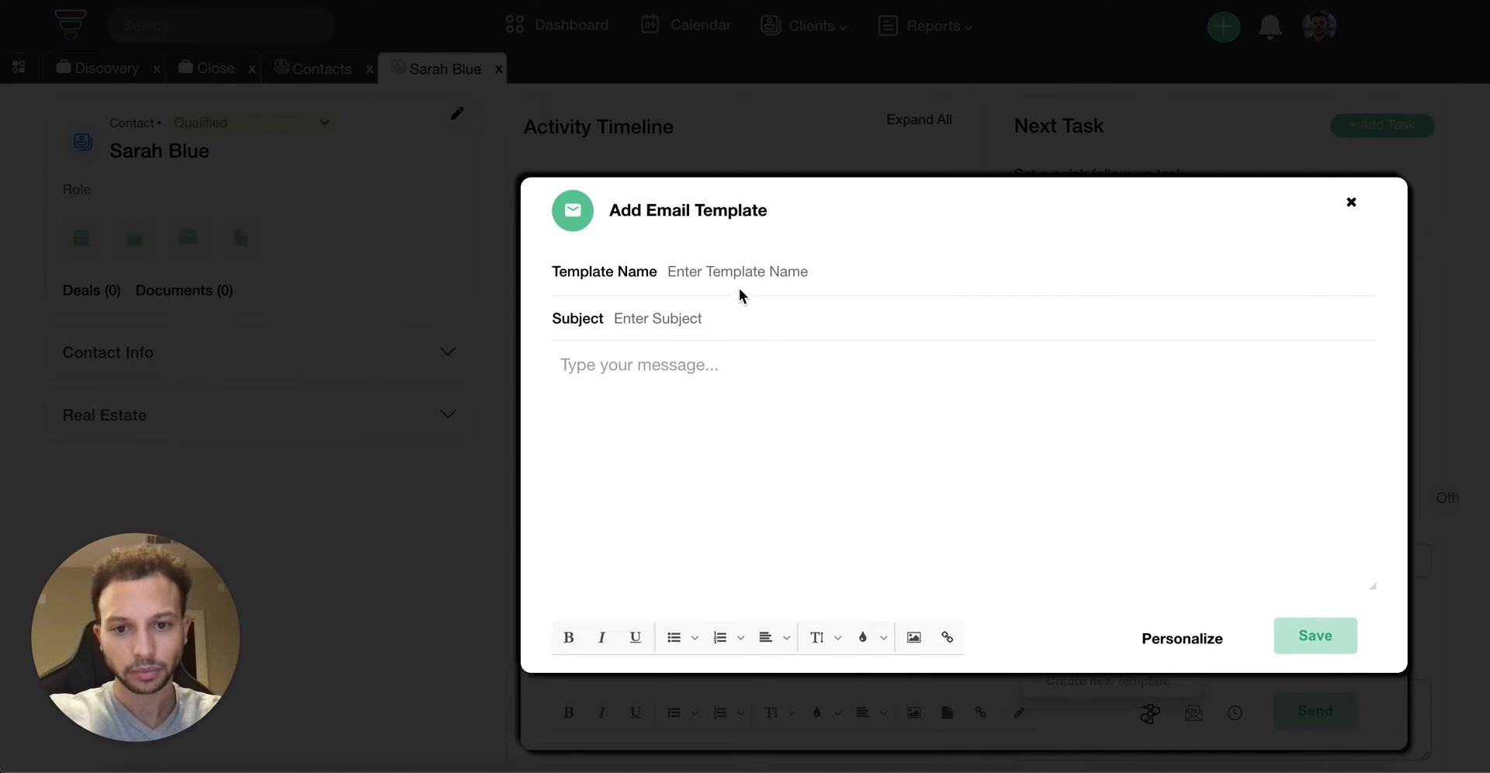
type("ET2")
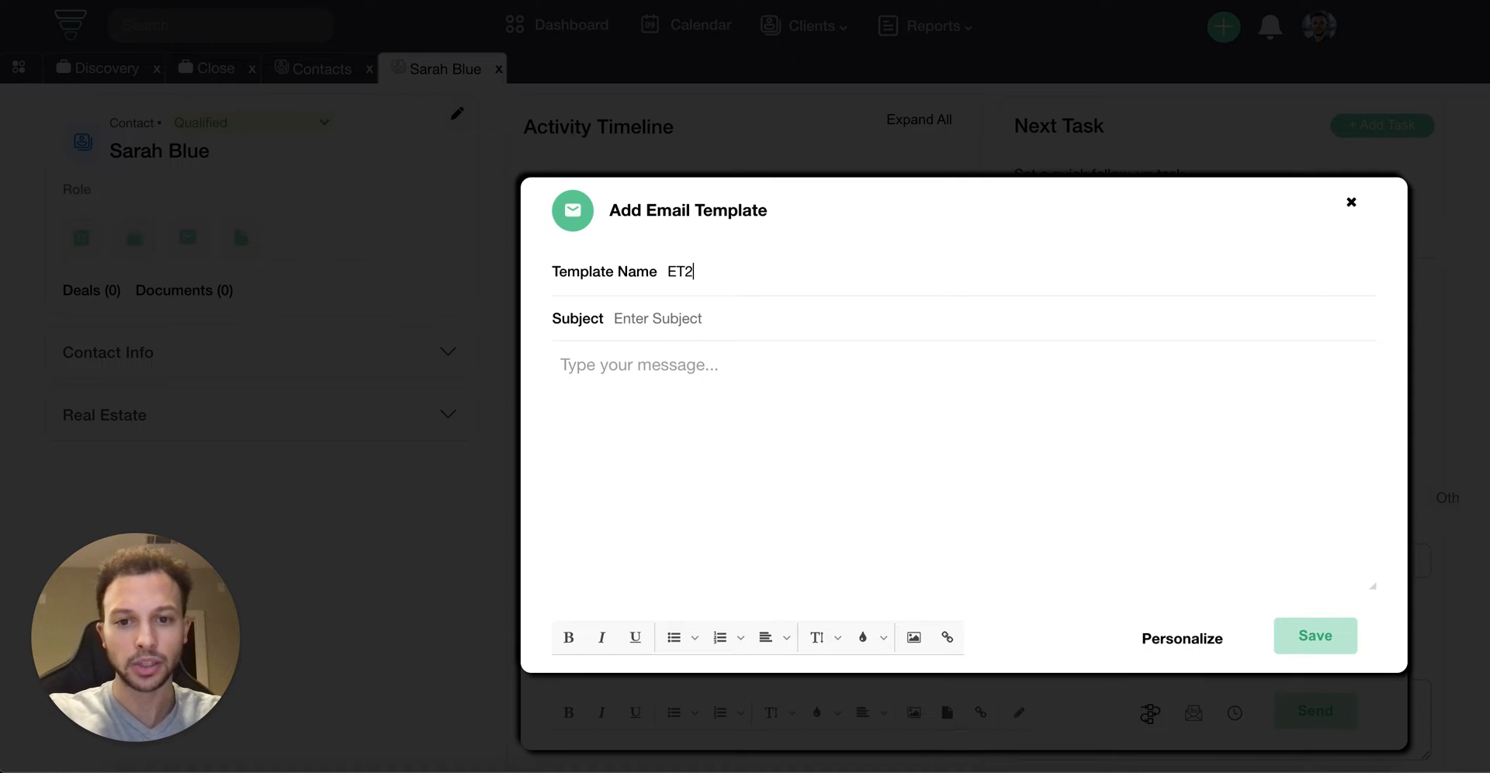
type("Sarah,")
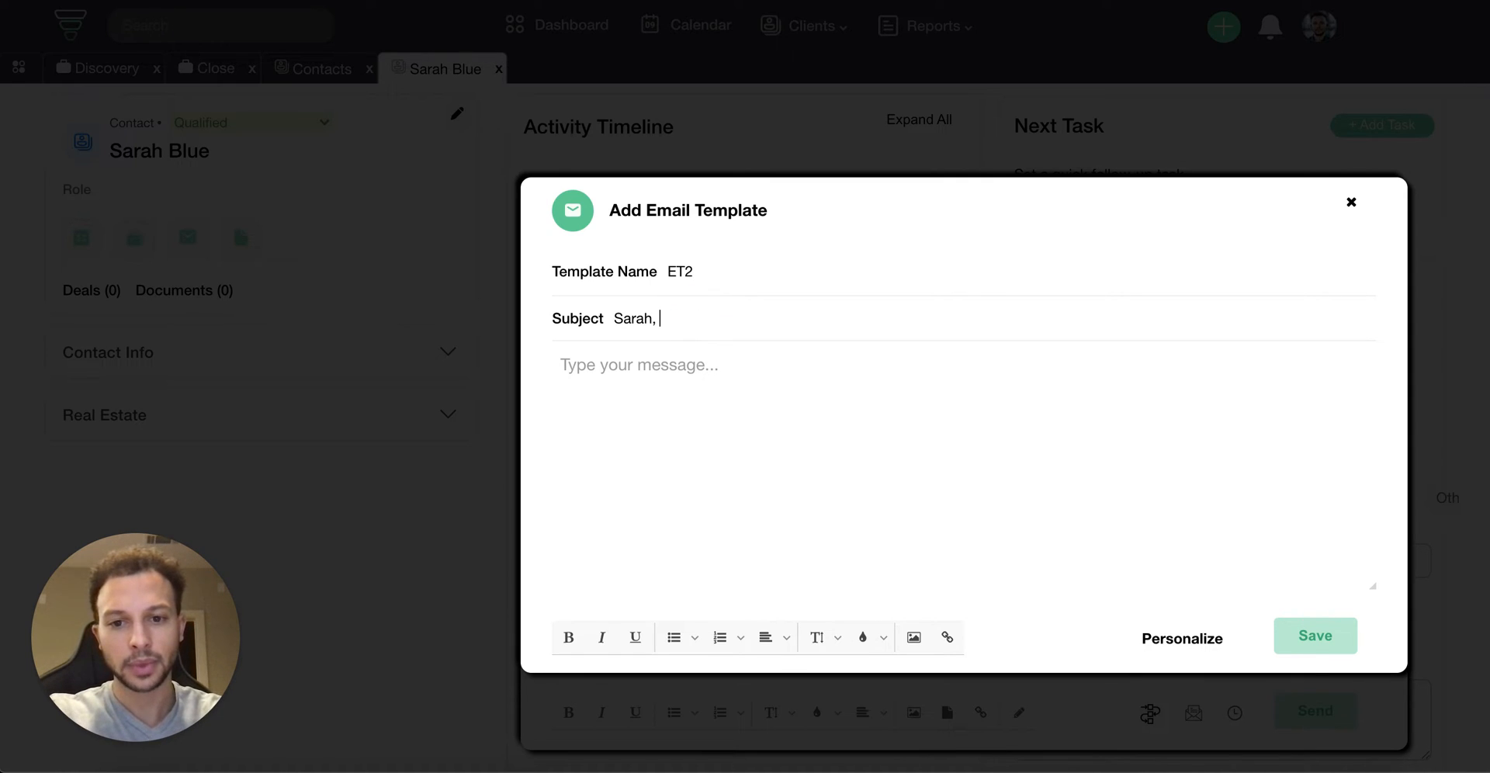
type("are you there?")
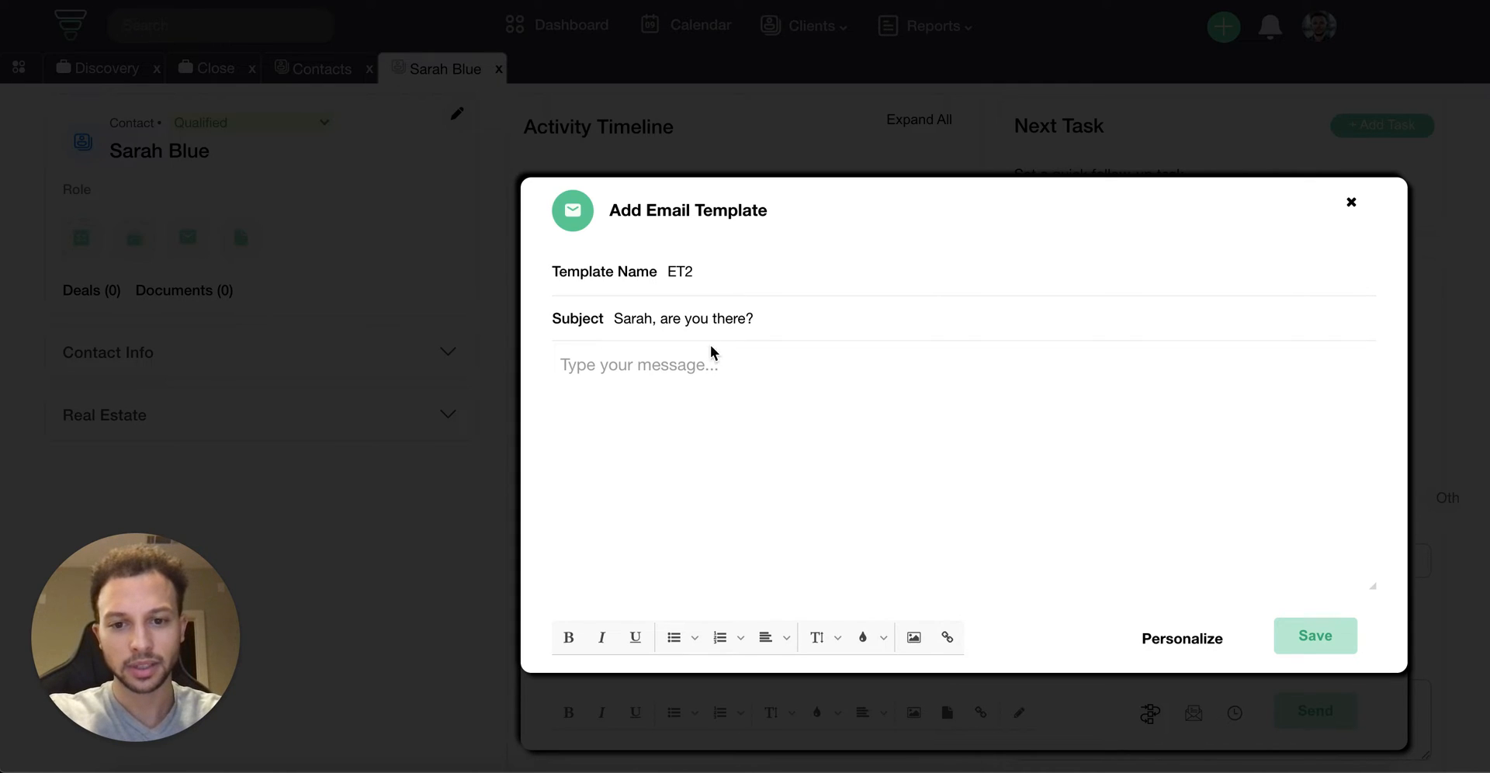
left_click(1181, 638)
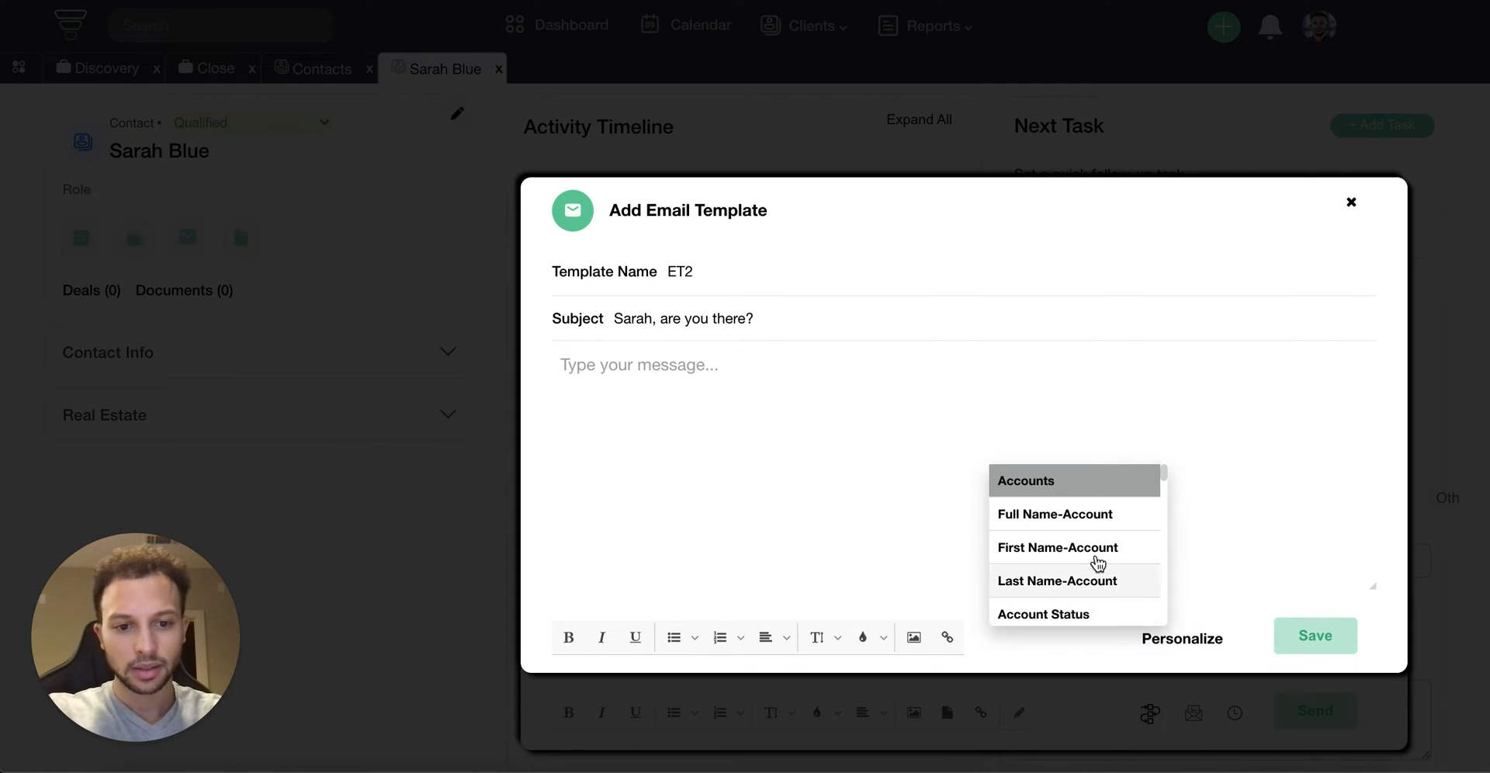
Step: Open ET2's body with First Name-Contact, add the boss-update follow-up text, and save
scroll("down", 3)
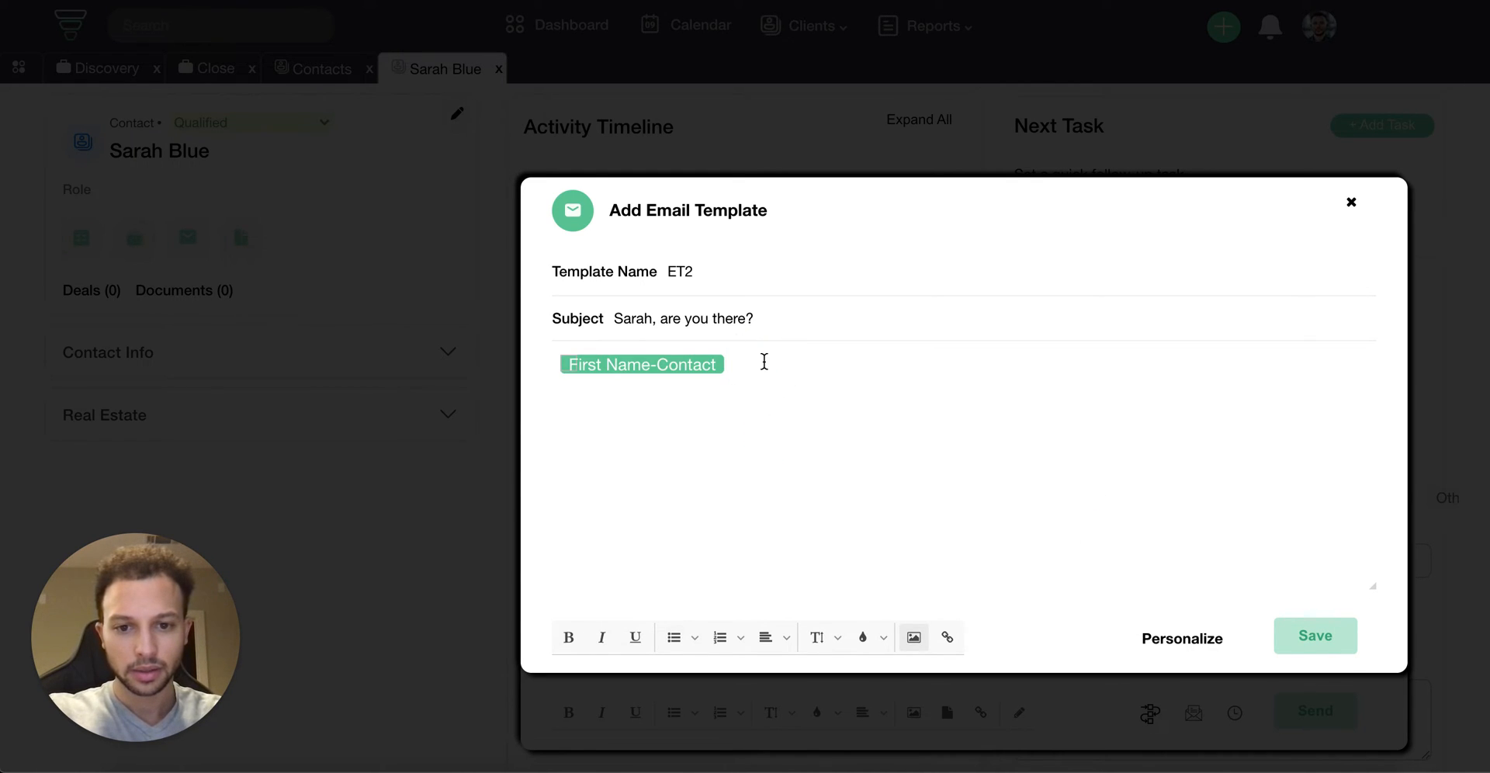
type("I'm writing to follow up on our last conversation. My boss asked me for an update on your account. I told him I didn't have one.")
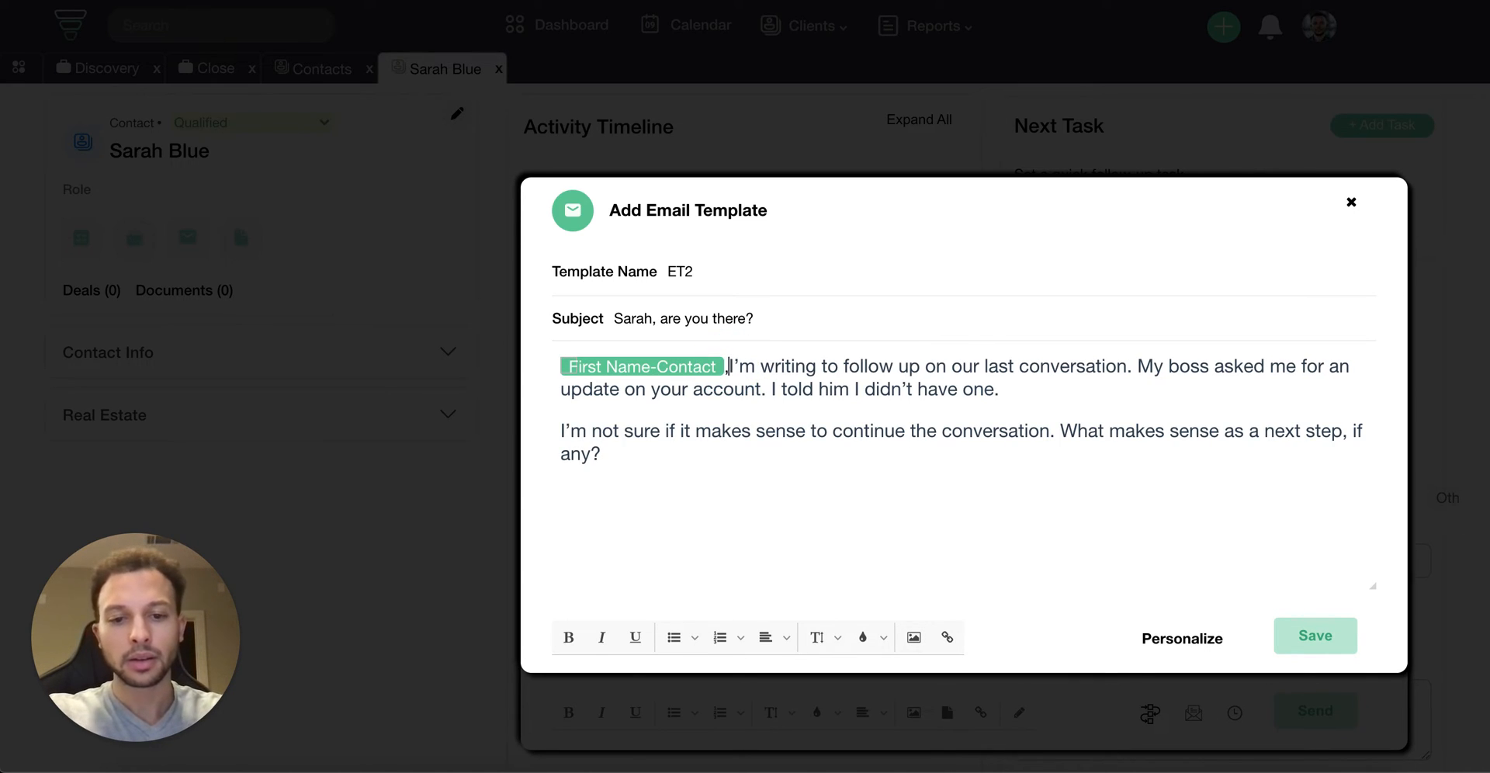
left_click(1313, 636)
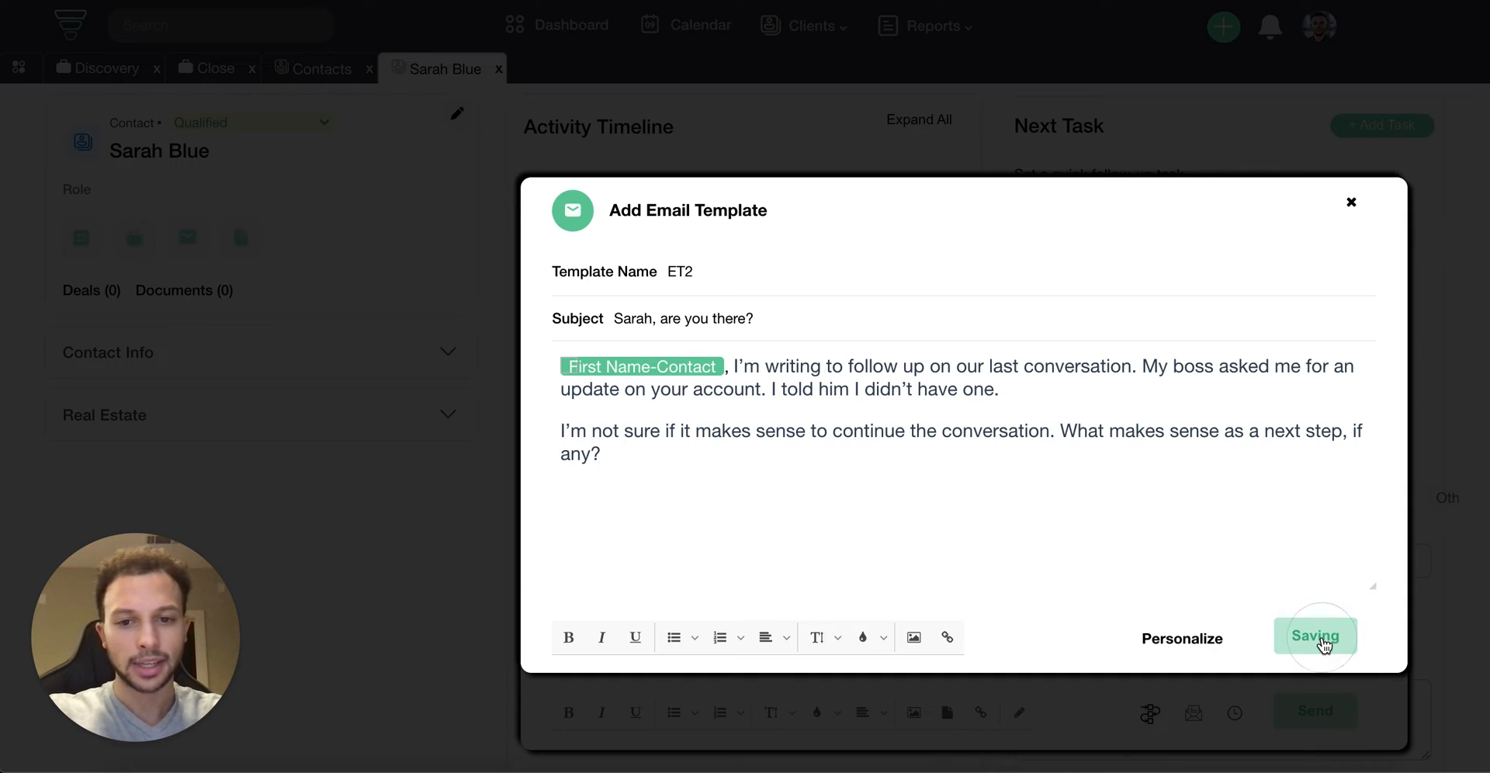
left_click(1313, 636)
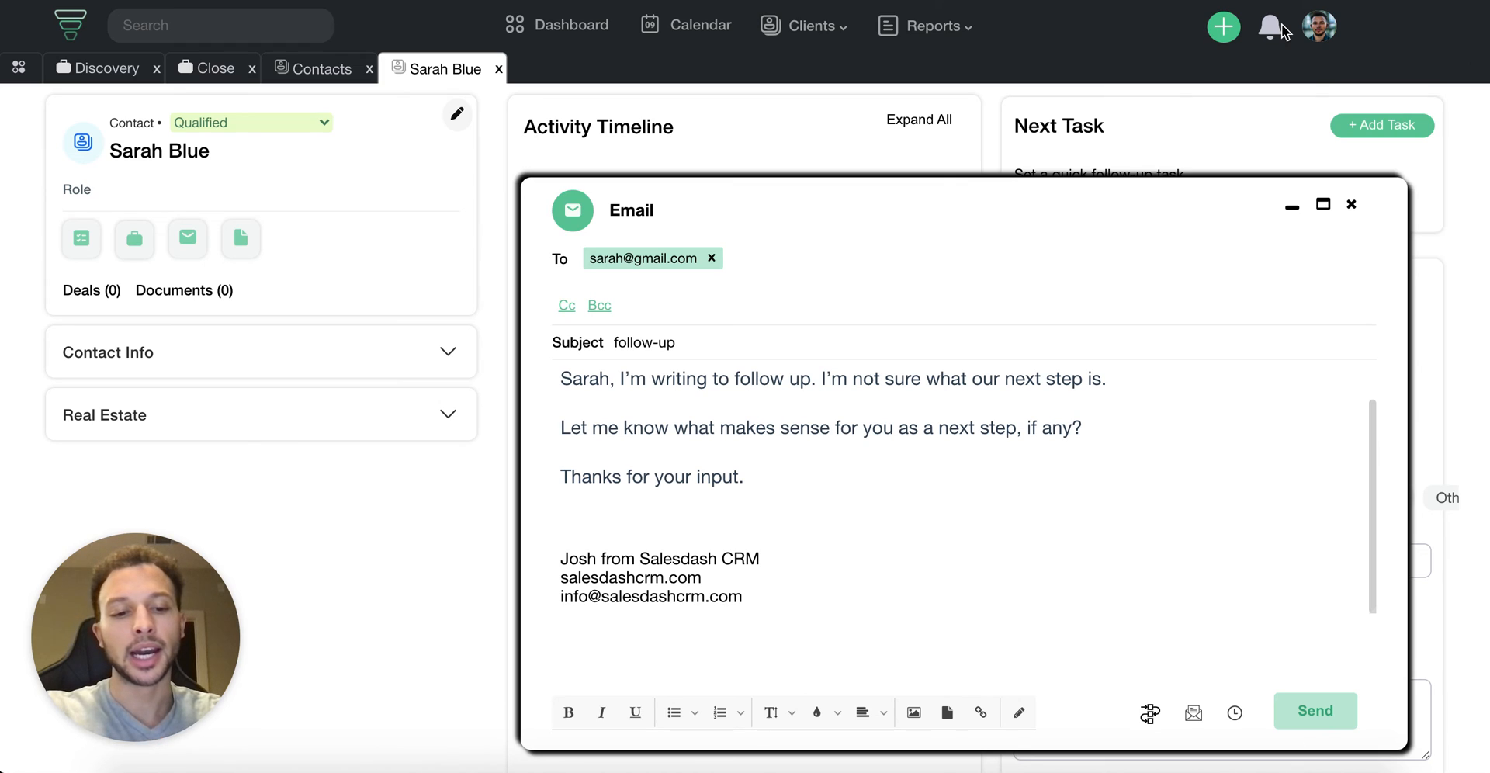
mouse_move(1148, 714)
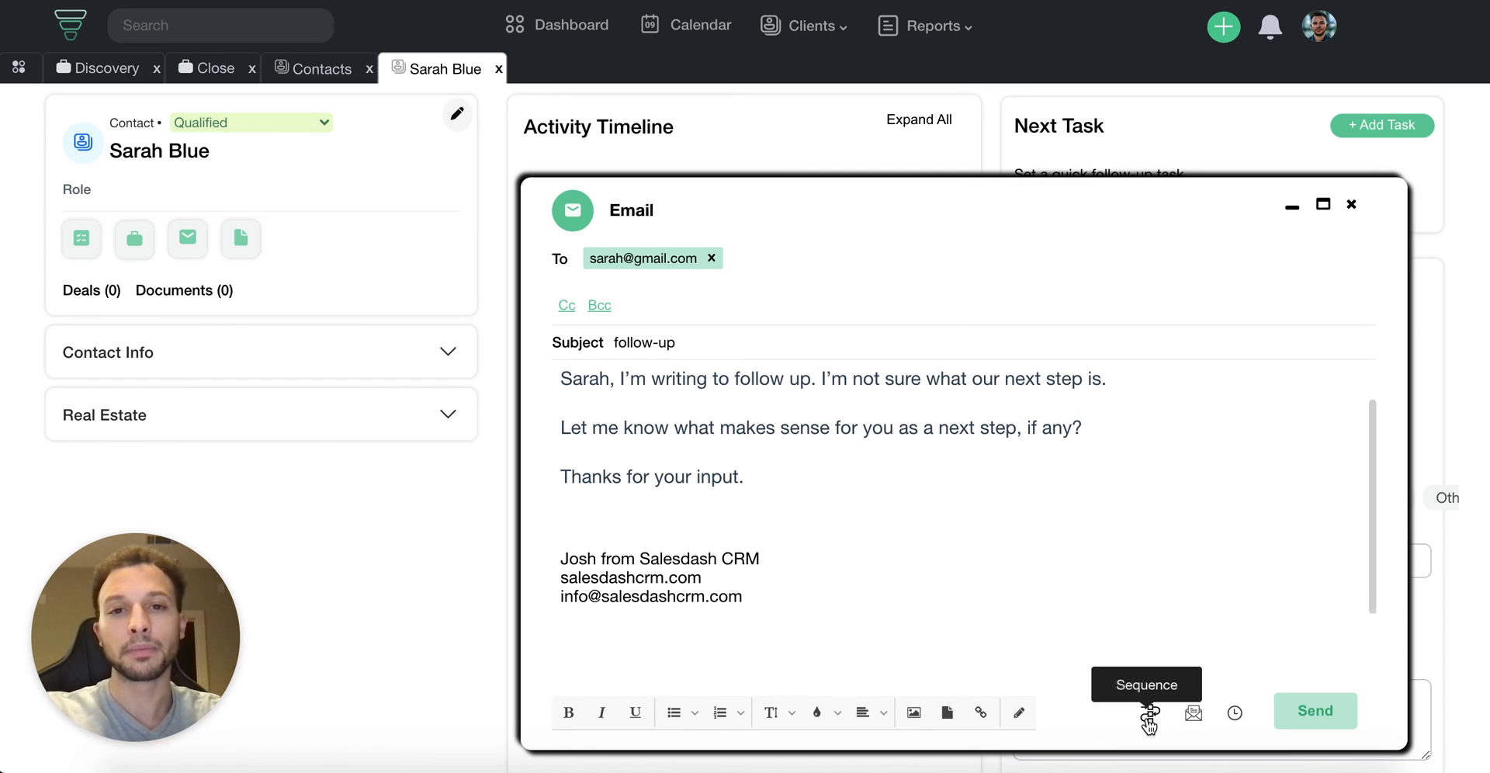
mouse_move(1192, 713)
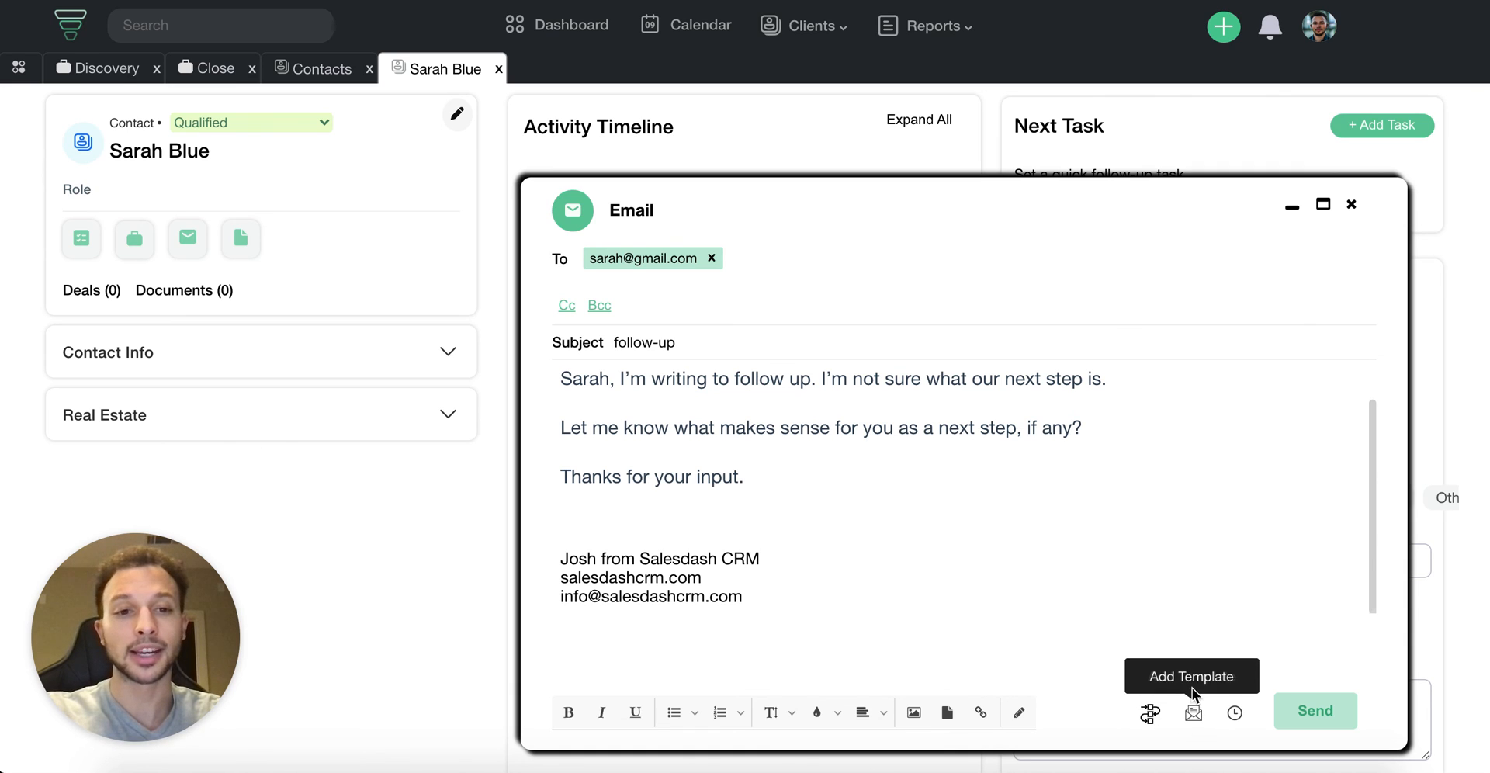